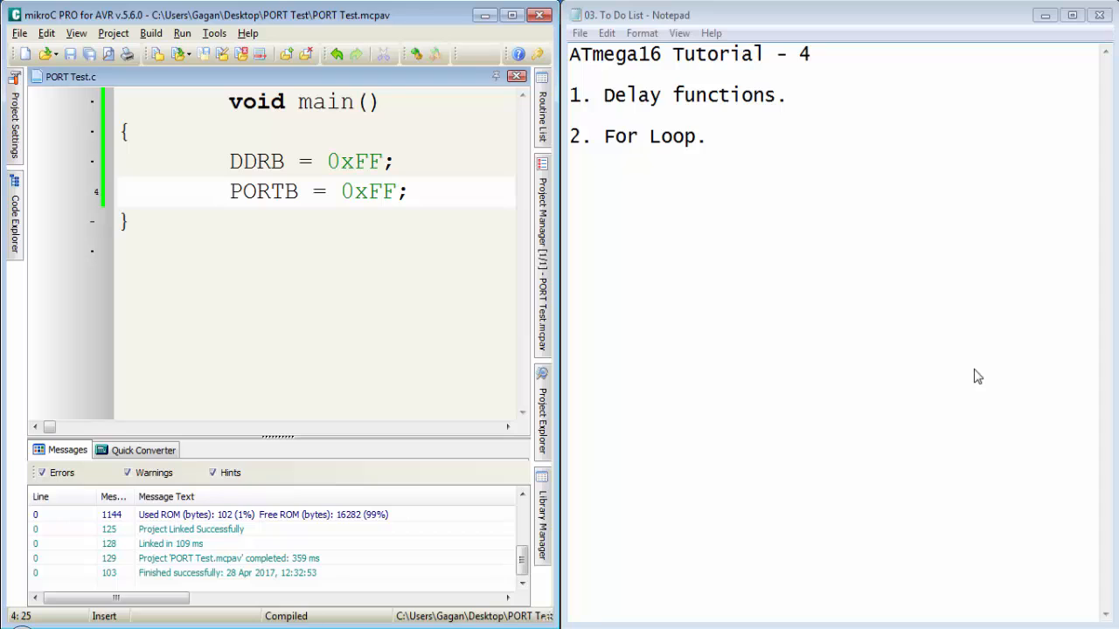
- Mark the For Loop topic in the notes, put Notepad away and change the first PORTB write to 0x00
{"action": "double_click", "coordinate": [631, 94]}
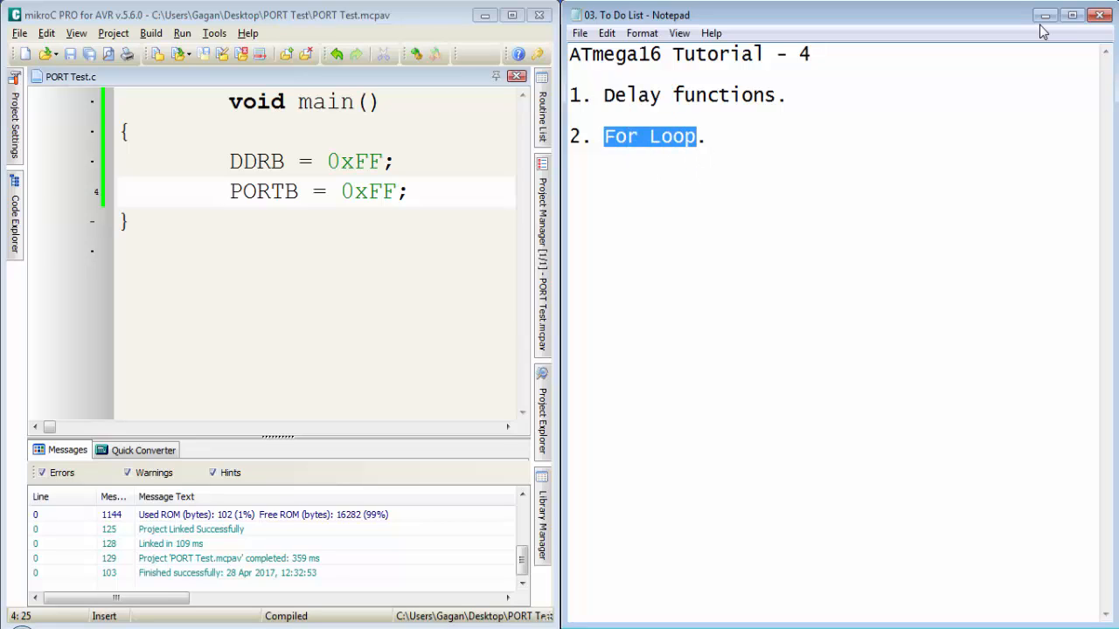
{"action": "mouse_move", "coordinate": [1045, 16]}
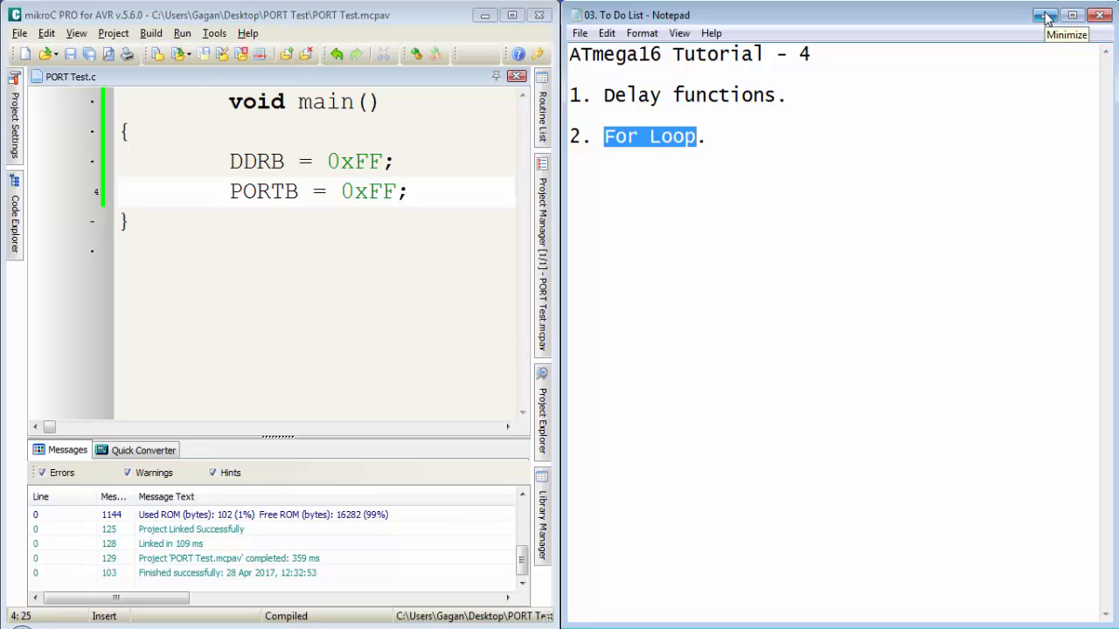
{"action": "left_click", "coordinate": [1046, 14]}
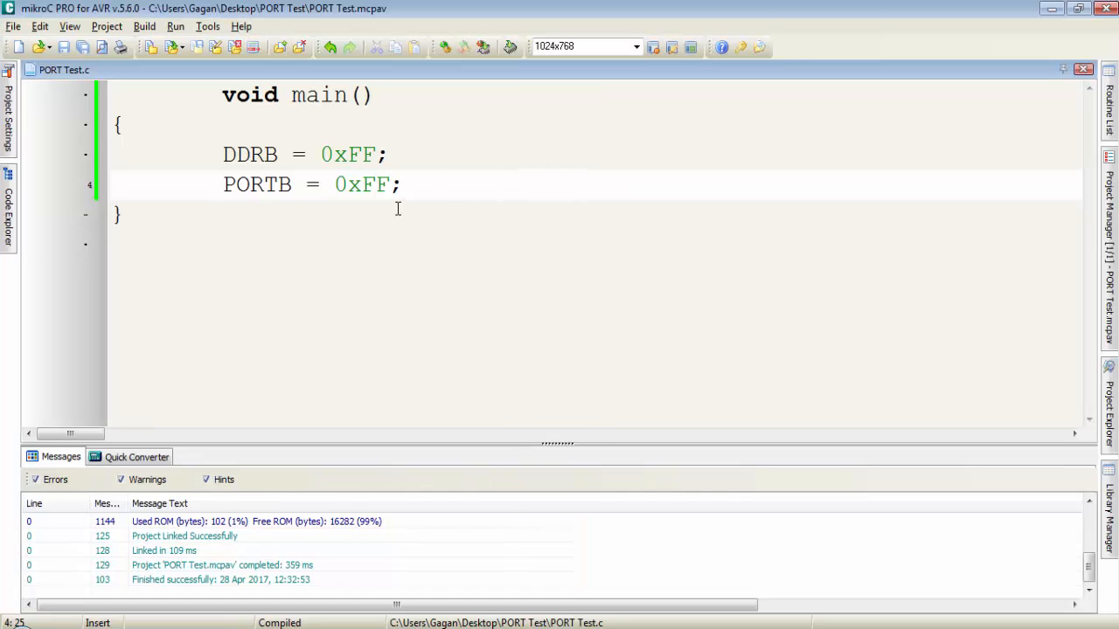
{"action": "mouse_move", "coordinate": [330, 168]}
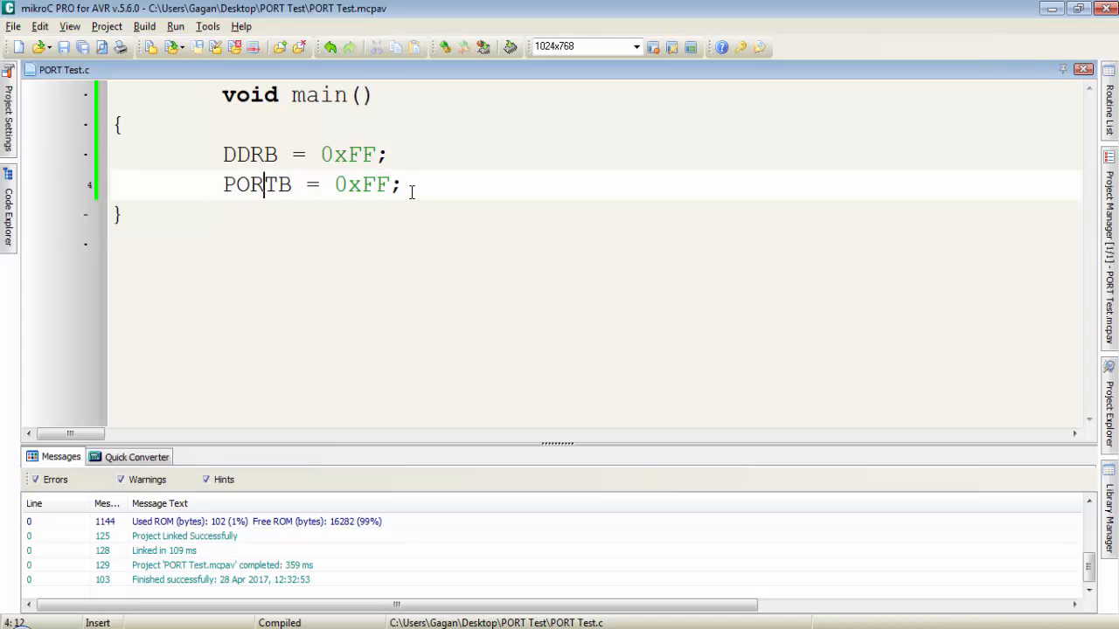
{"action": "left_click", "coordinate": [444, 186]}
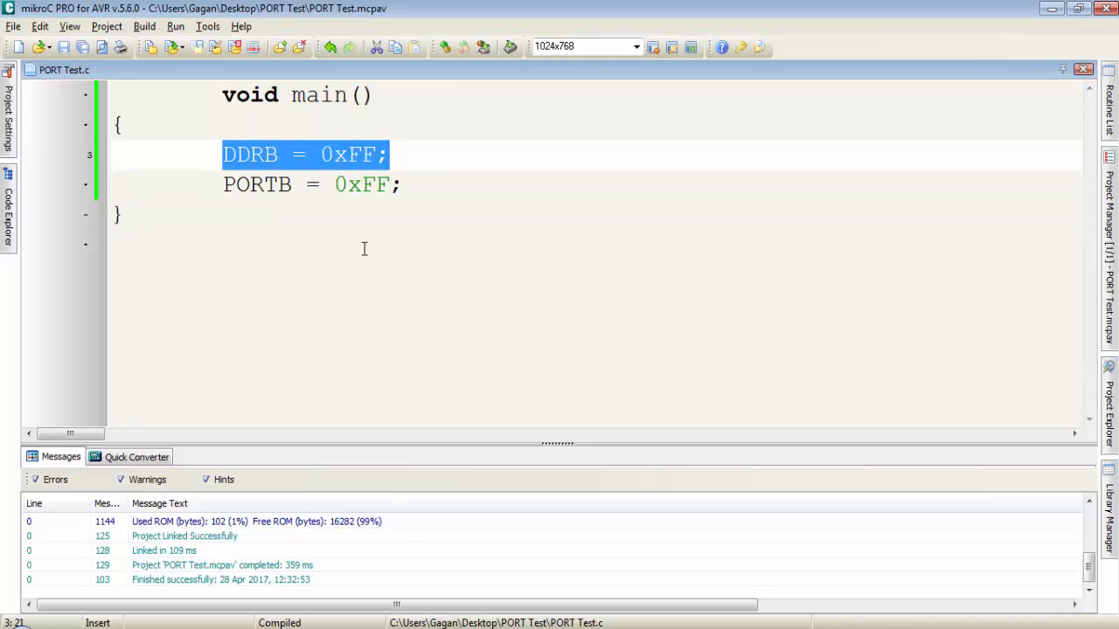
{"action": "left_click", "coordinate": [386, 186]}
{"action": "type", "text": "00"}
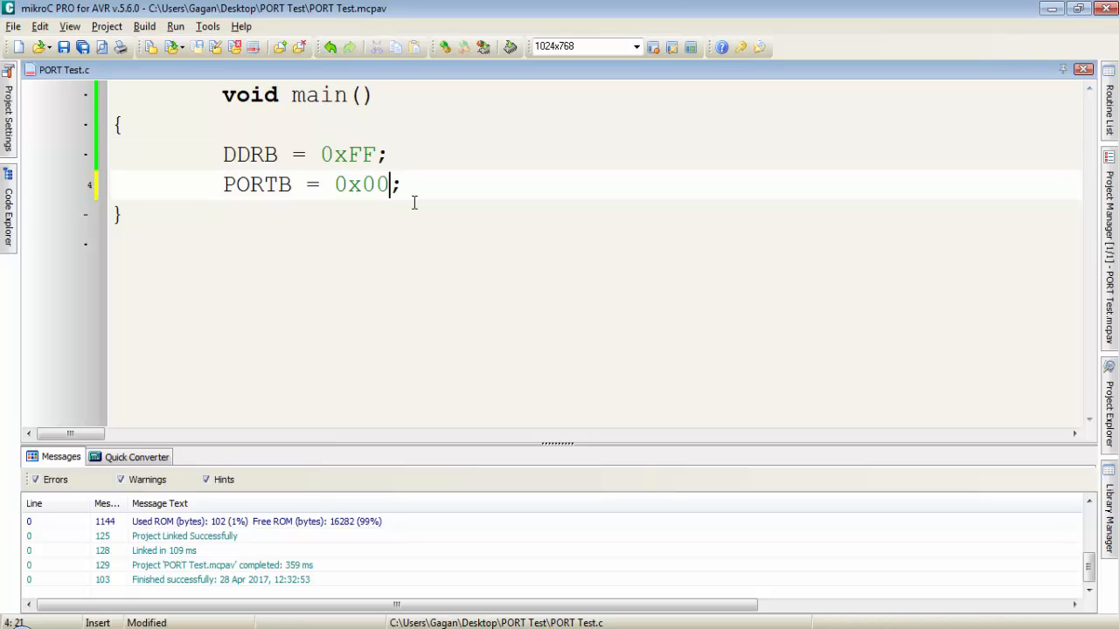
- Add a second statement PORTB = 0xFF; on a new line after the first write
{"action": "key", "text": "enter"}
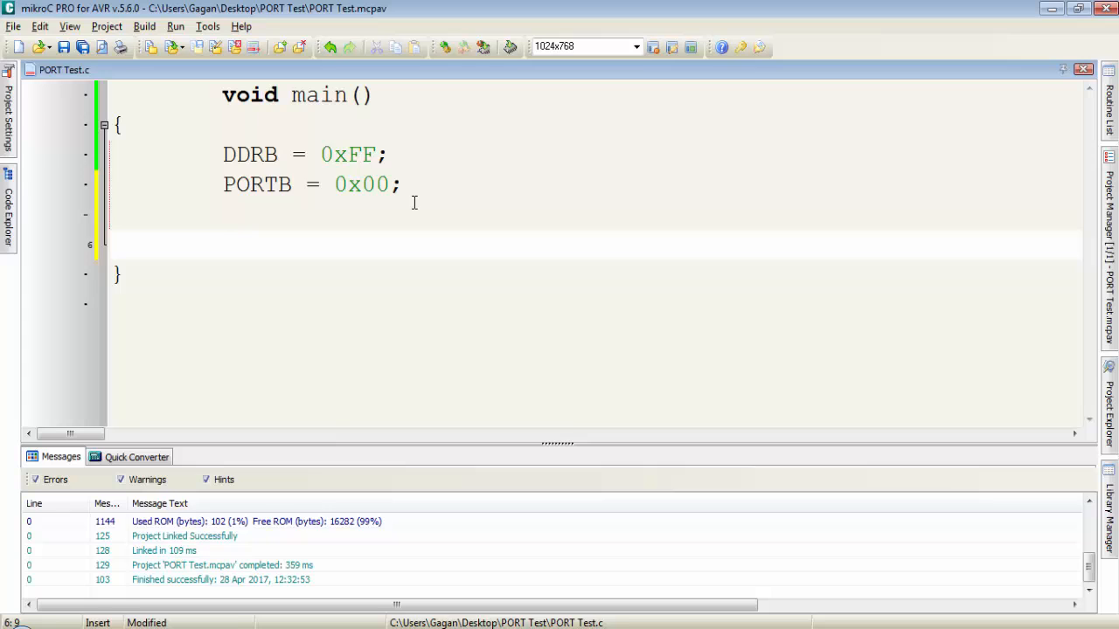
{"action": "type", "text": "PORT"}
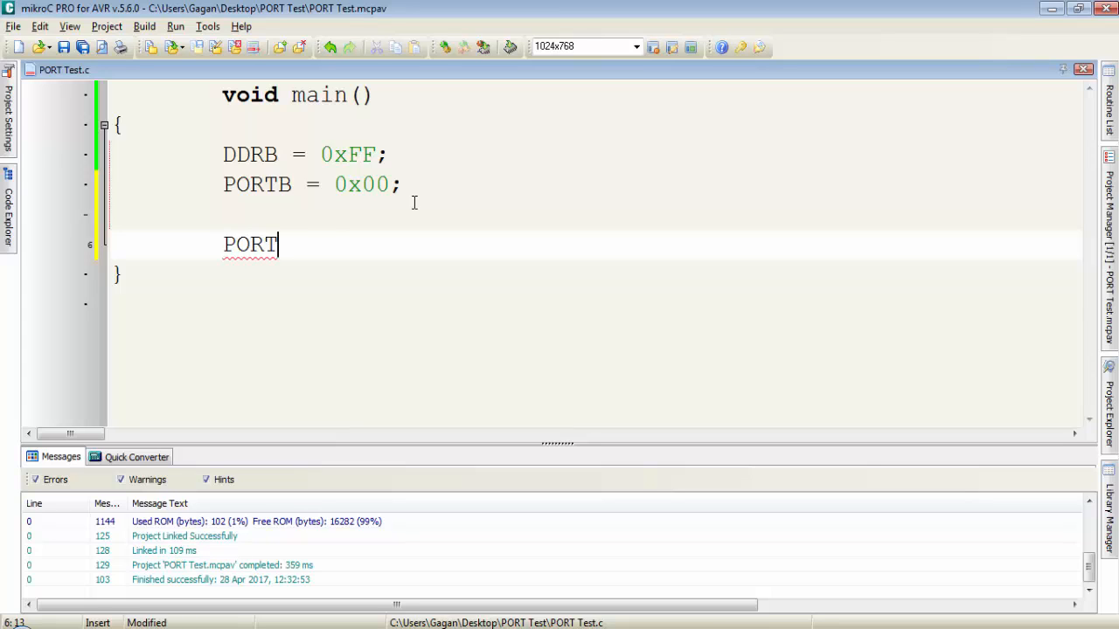
{"action": "type", "text": "B = 0xFF"}
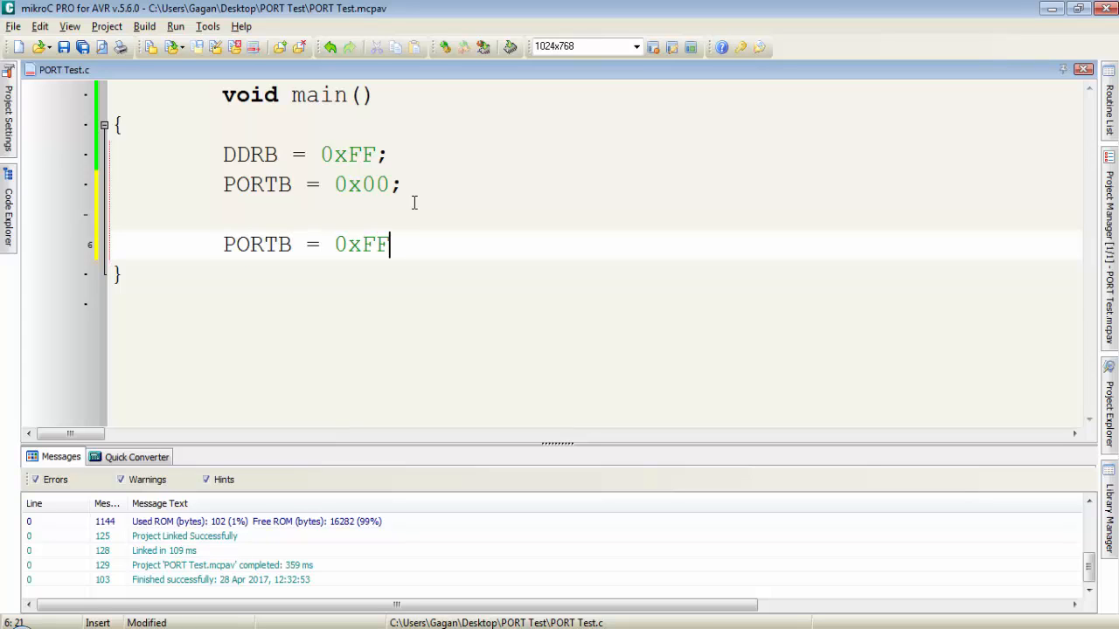
{"action": "type", "text": ";"}
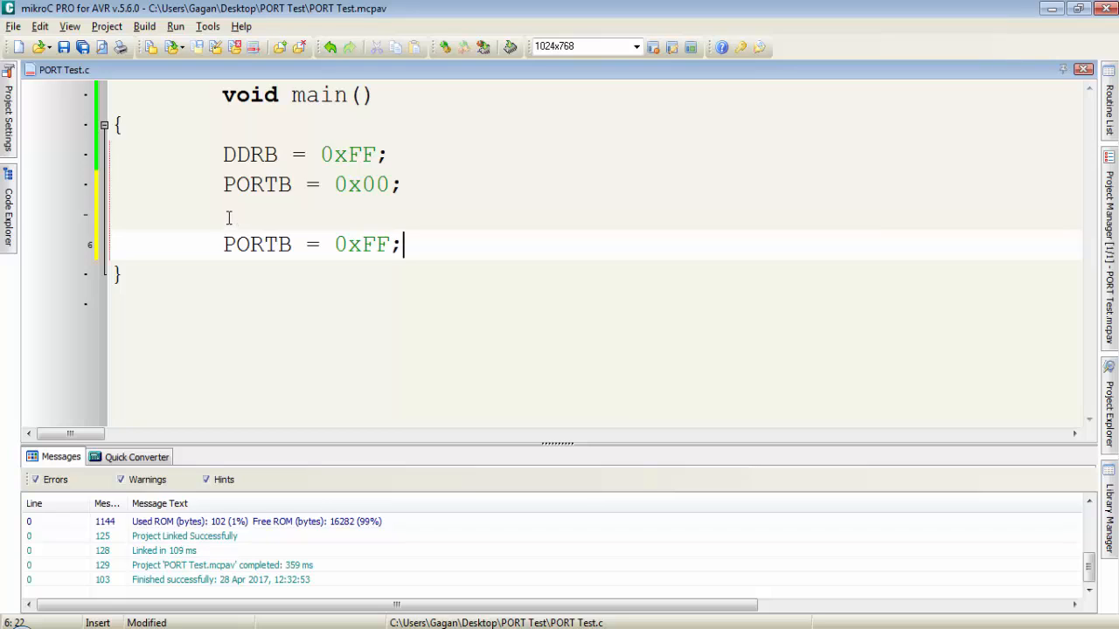
{"action": "mouse_move", "coordinate": [231, 220]}
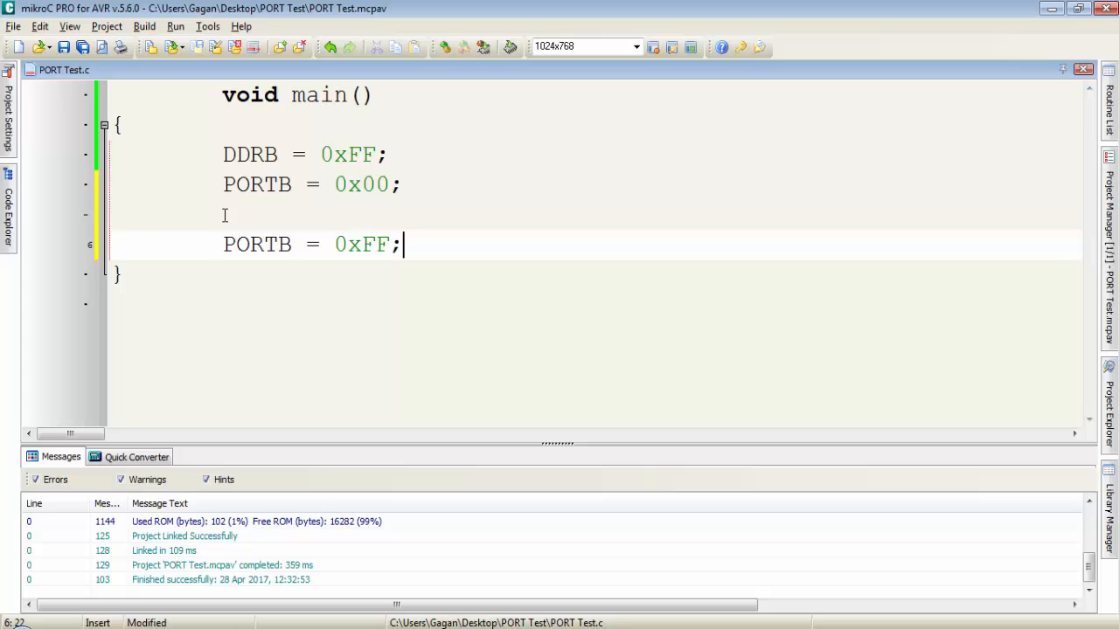
- Insert delay_ms(1000); between the two PORTB writes
{"action": "type", "text": "dela"}
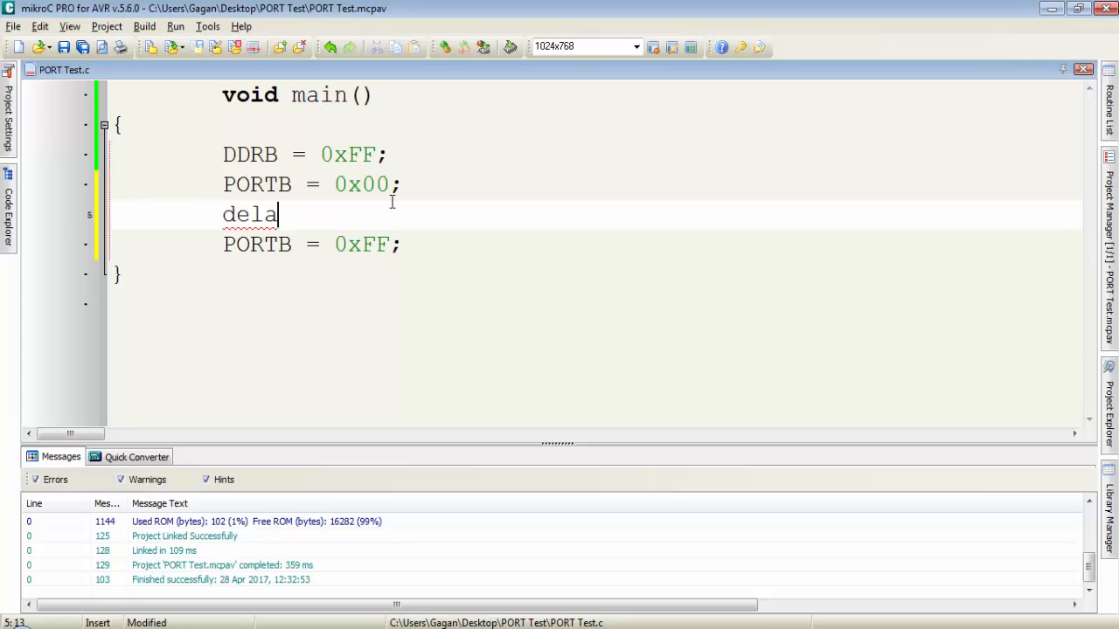
{"action": "type", "text": "y_ms();"}
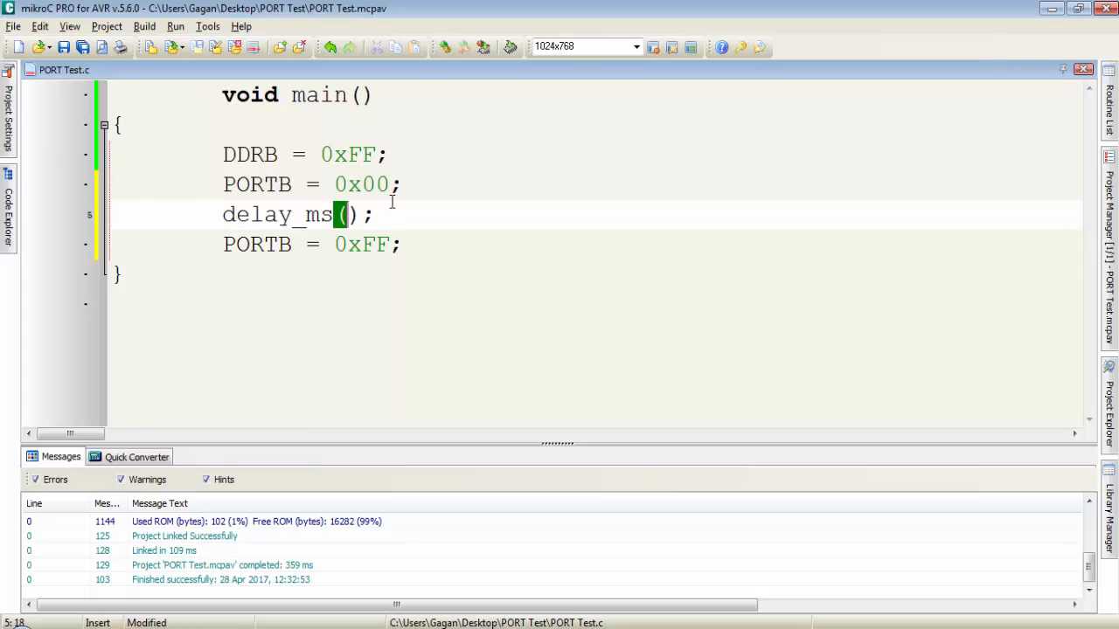
{"action": "type", "text": "1"}
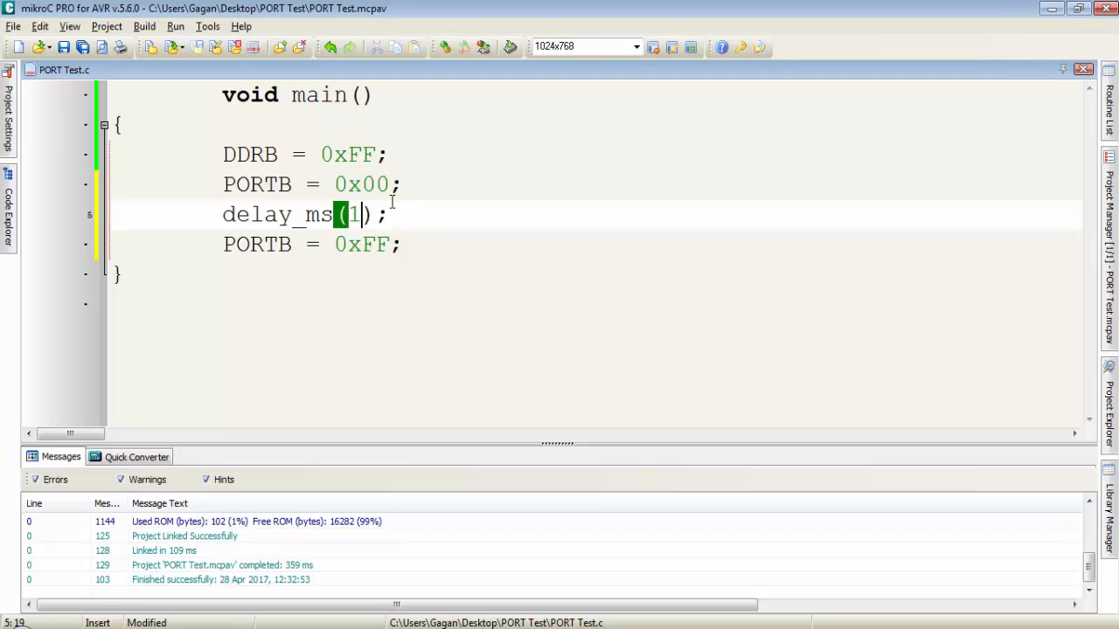
{"action": "type", "text": "000"}
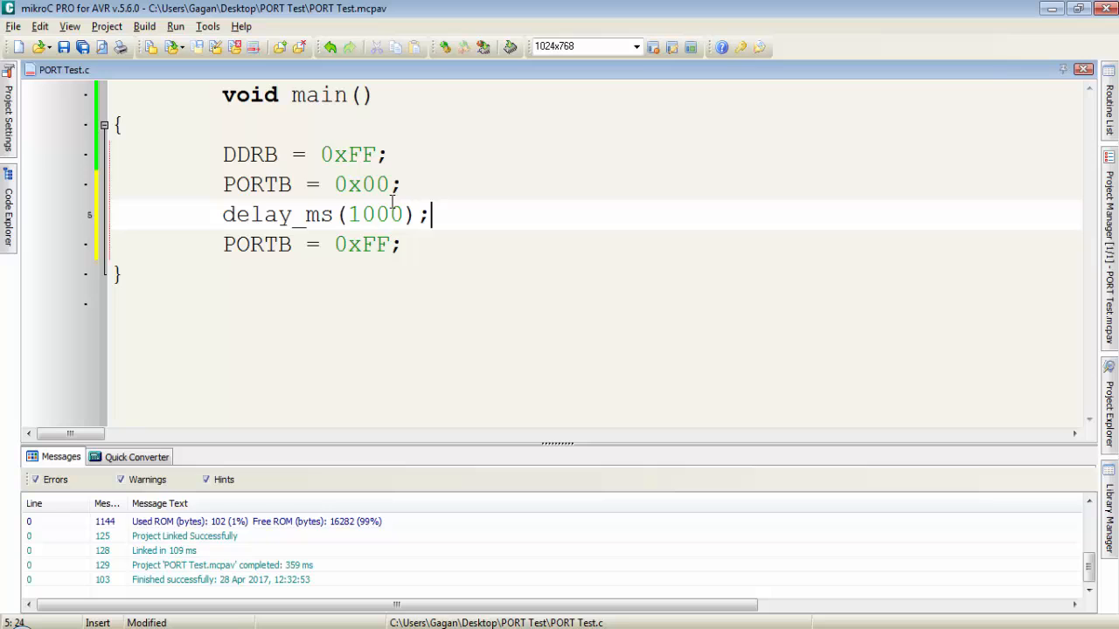
- Add another delay_ms(1000); after the second PORTB write
{"action": "key", "text": "Return"}
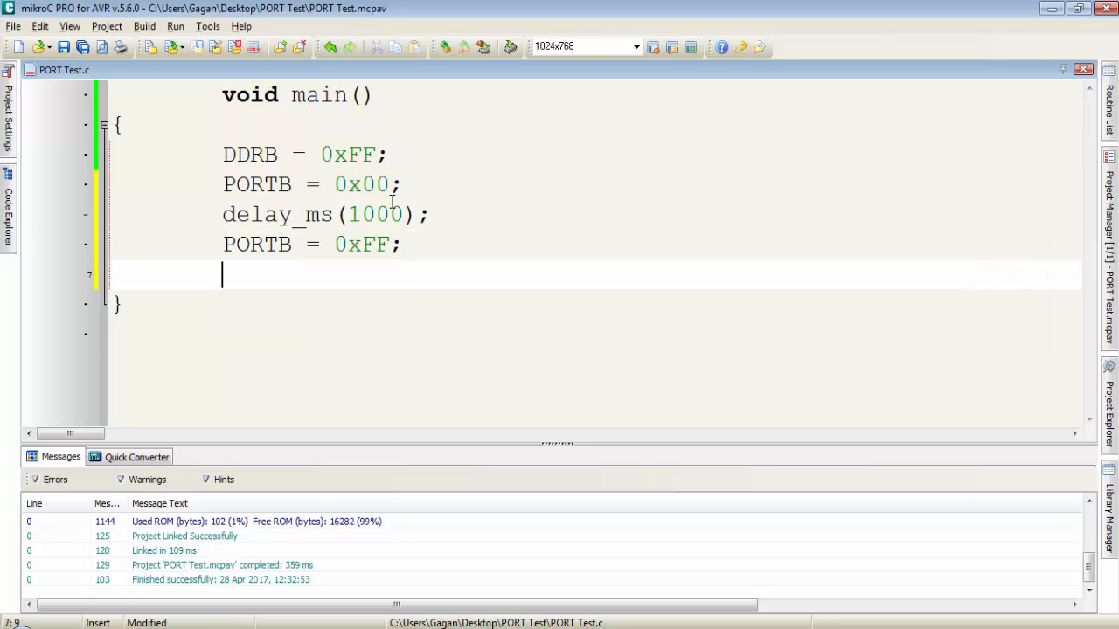
{"action": "type", "text": "delay_"}
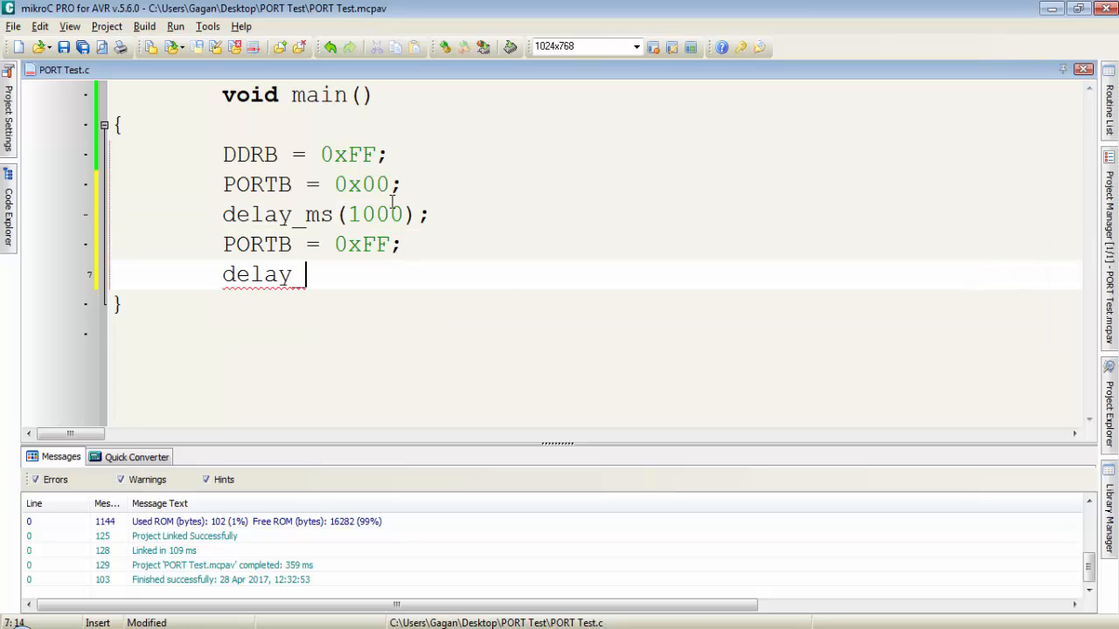
{"action": "type", "text": "_ms(1000);"}
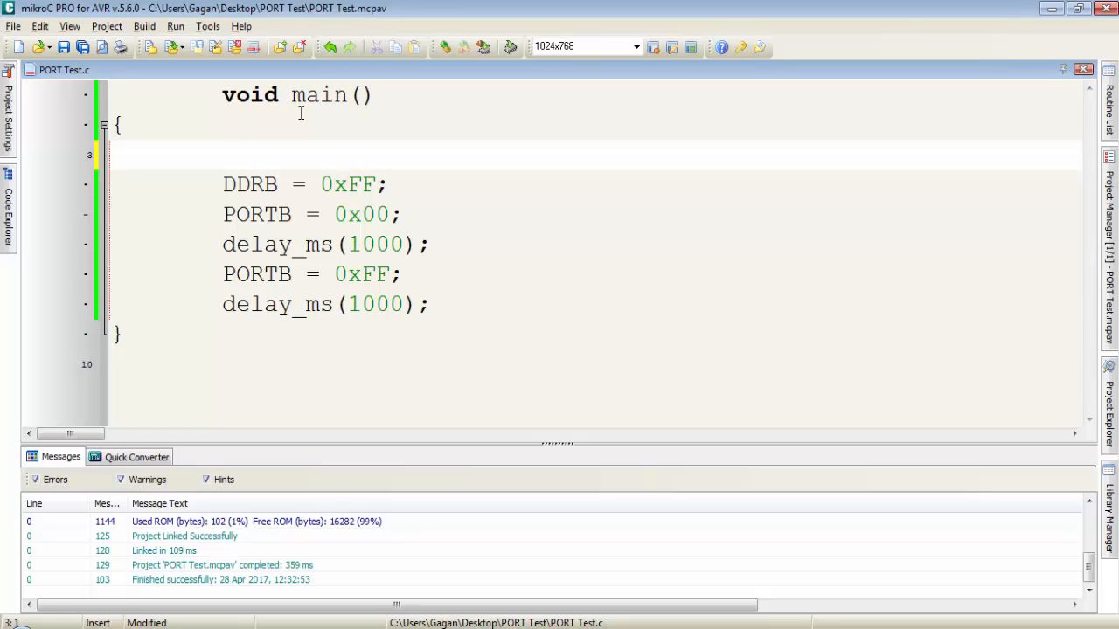
- Comment the DDRB line with '// to configure the PORTB = OUTPUT' and the other statements likewise
{"action": "type", "text": "//"}
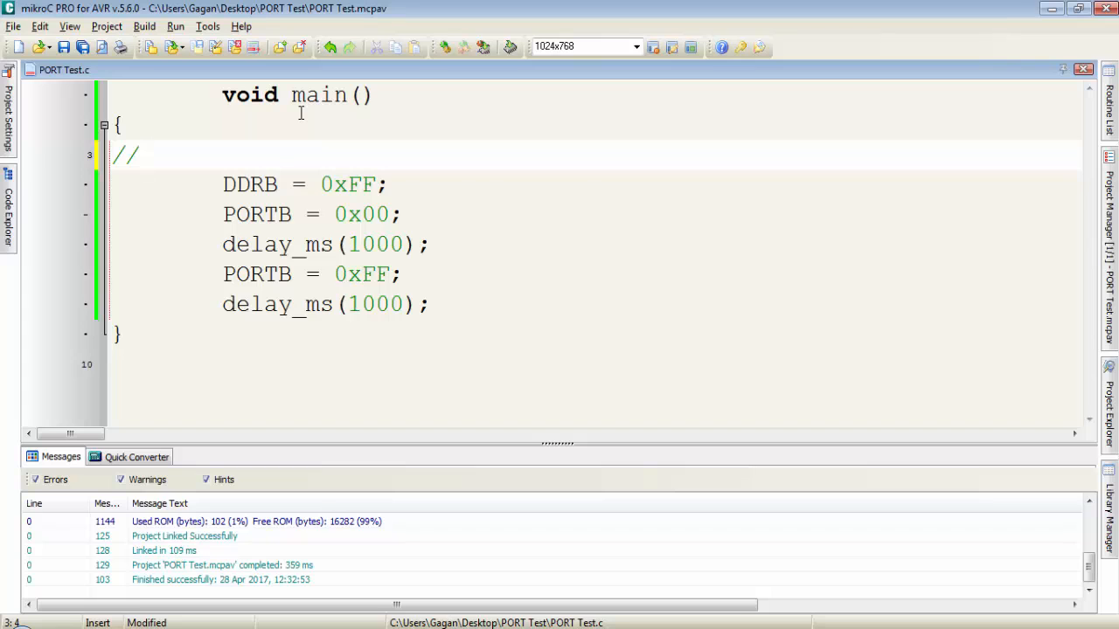
{"action": "type", "text": "to configure the PORTB = OUTPUT"}
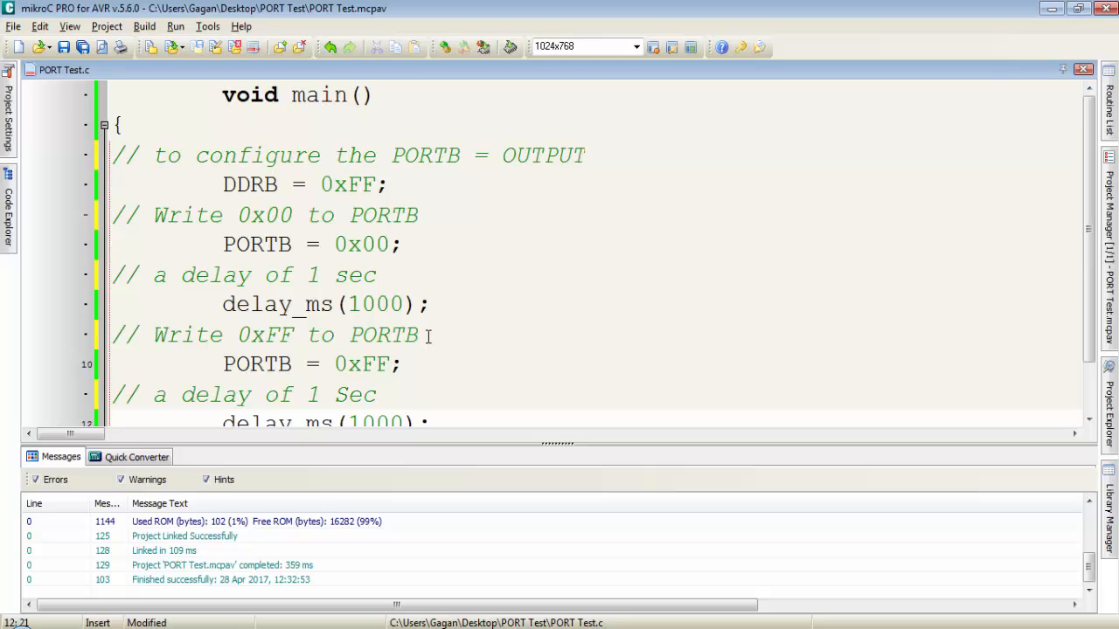
{"action": "scroll", "scroll_direction": "down", "scroll_amount": 3}
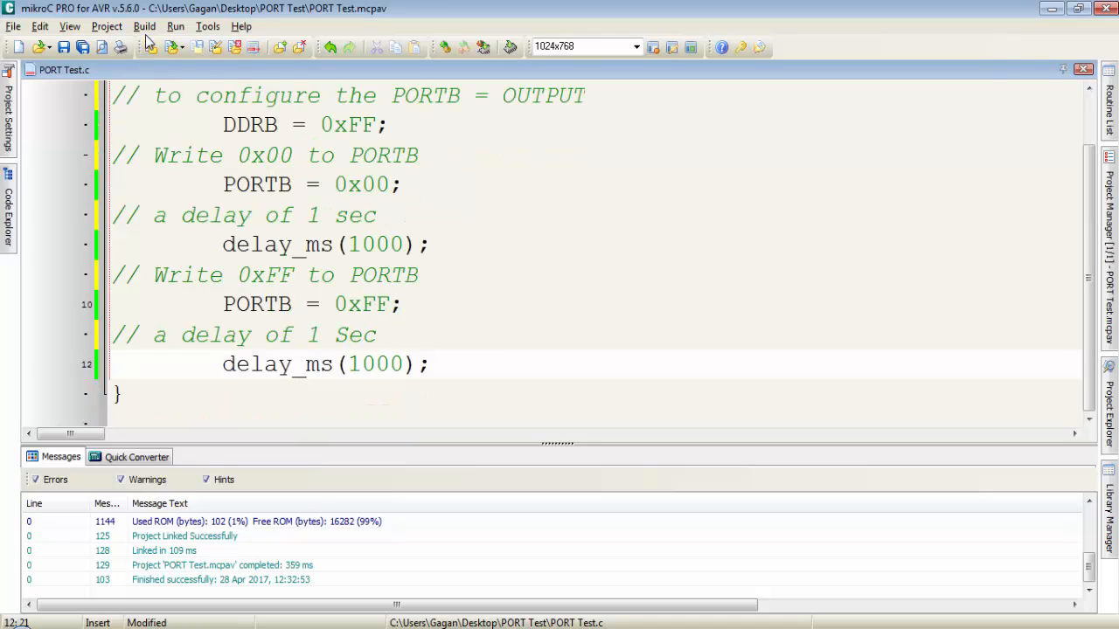
- Build the project (Ctrl+F9) to compile the commented toggle program
{"action": "left_click", "coordinate": [143, 26]}
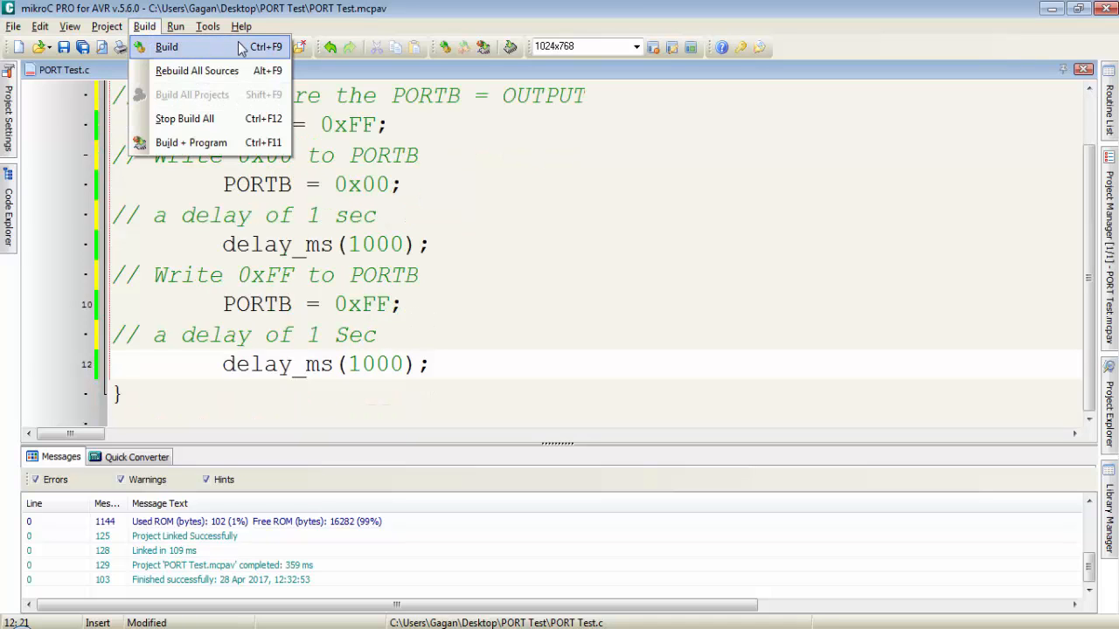
{"action": "mouse_move", "coordinate": [262, 54]}
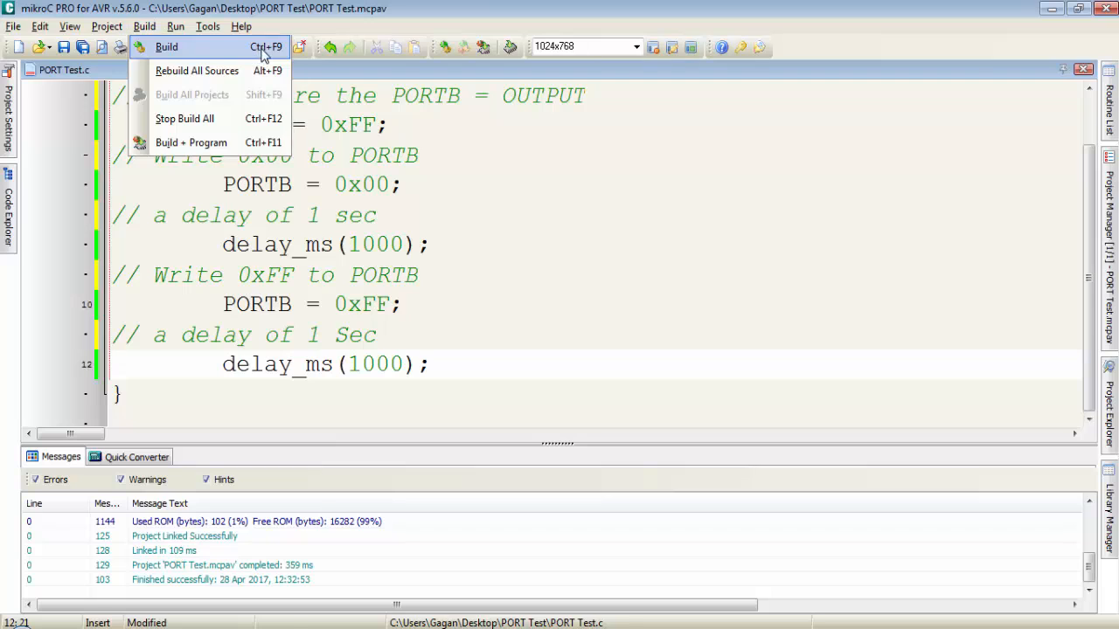
{"action": "left_click", "coordinate": [166, 46]}
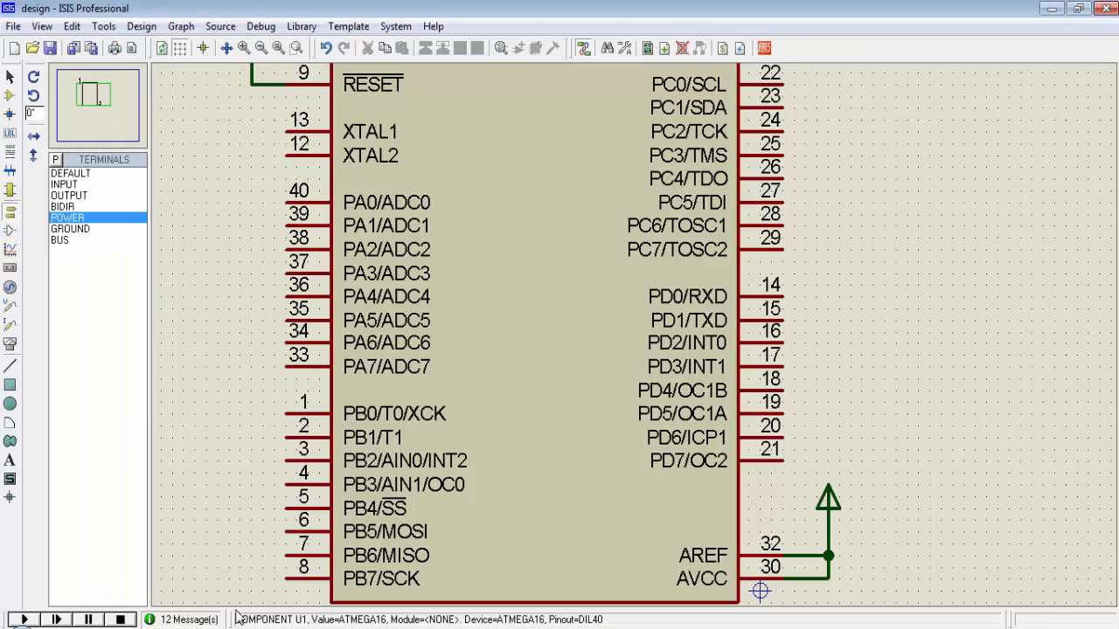
{"action": "left_click", "coordinate": [454, 244]}
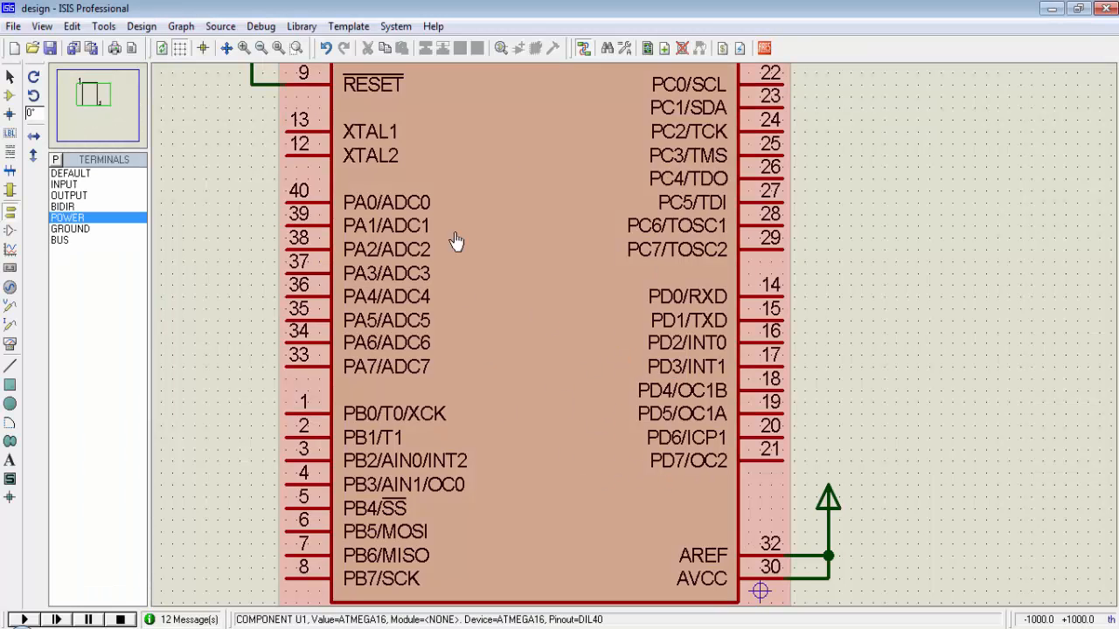
{"action": "mouse_move", "coordinate": [586, 383]}
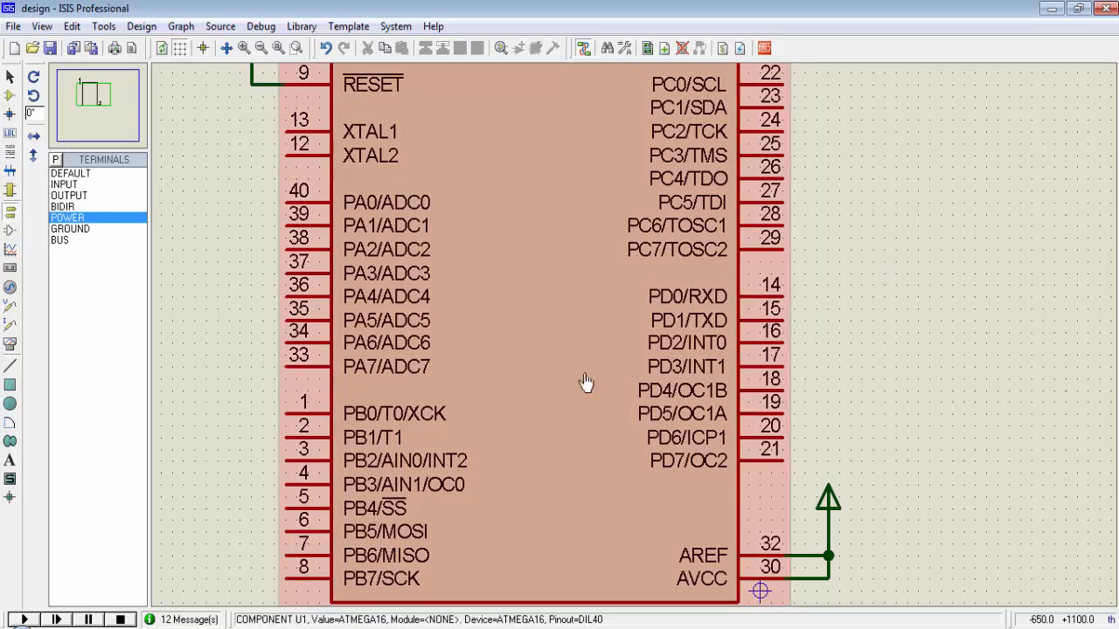
{"action": "double_click", "coordinate": [586, 383]}
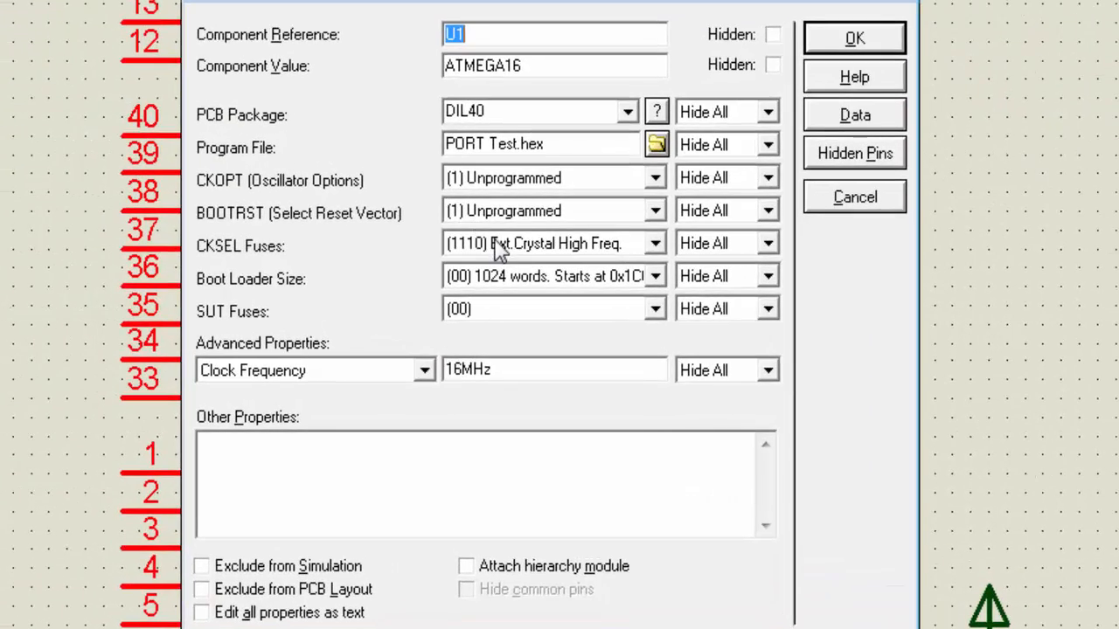
{"action": "mouse_move", "coordinate": [262, 161]}
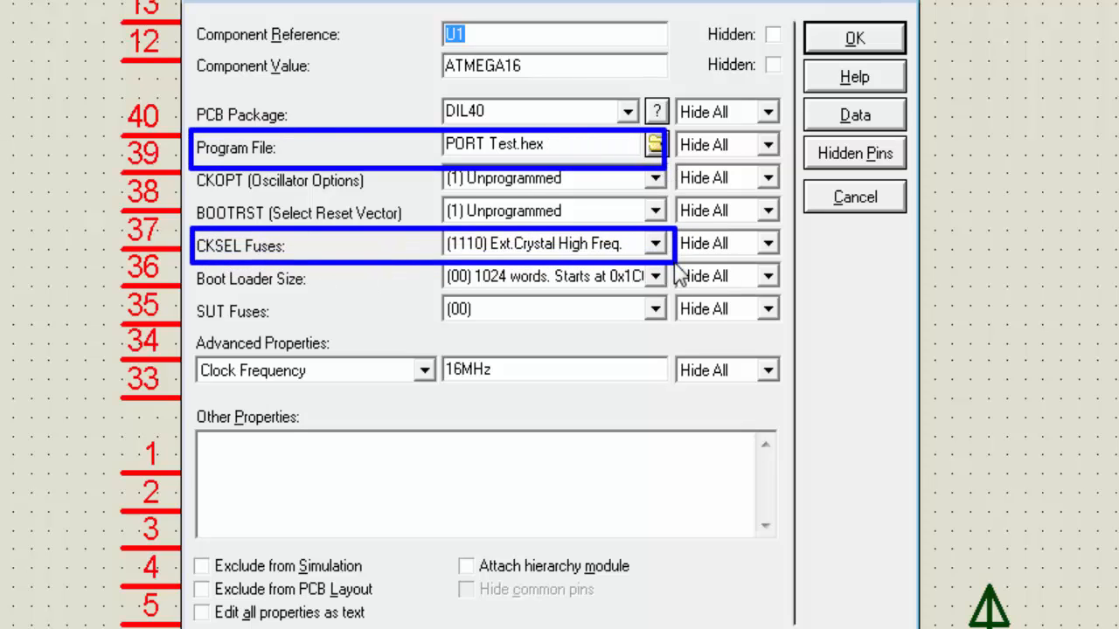
{"action": "mouse_move", "coordinate": [201, 367]}
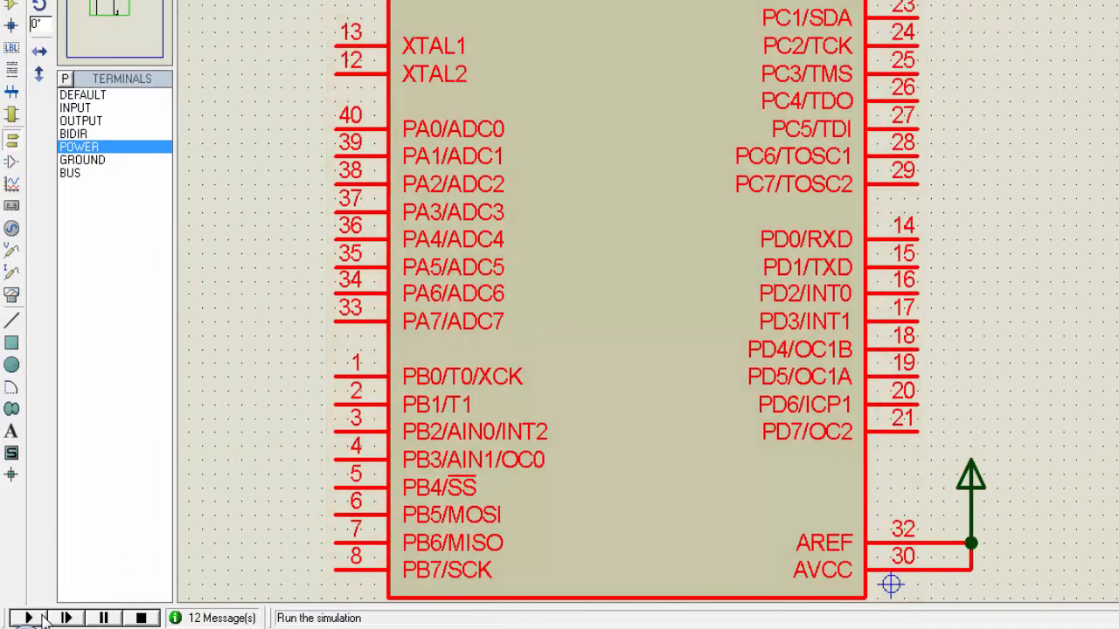
{"action": "left_click", "coordinate": [28, 618]}
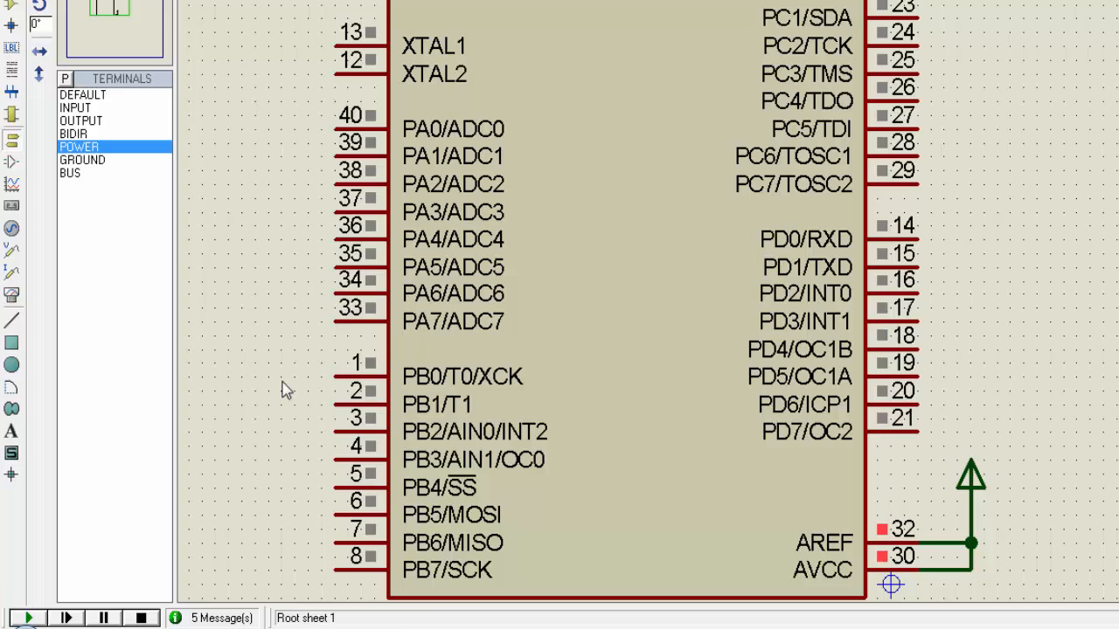
{"action": "left_click", "coordinate": [28, 619]}
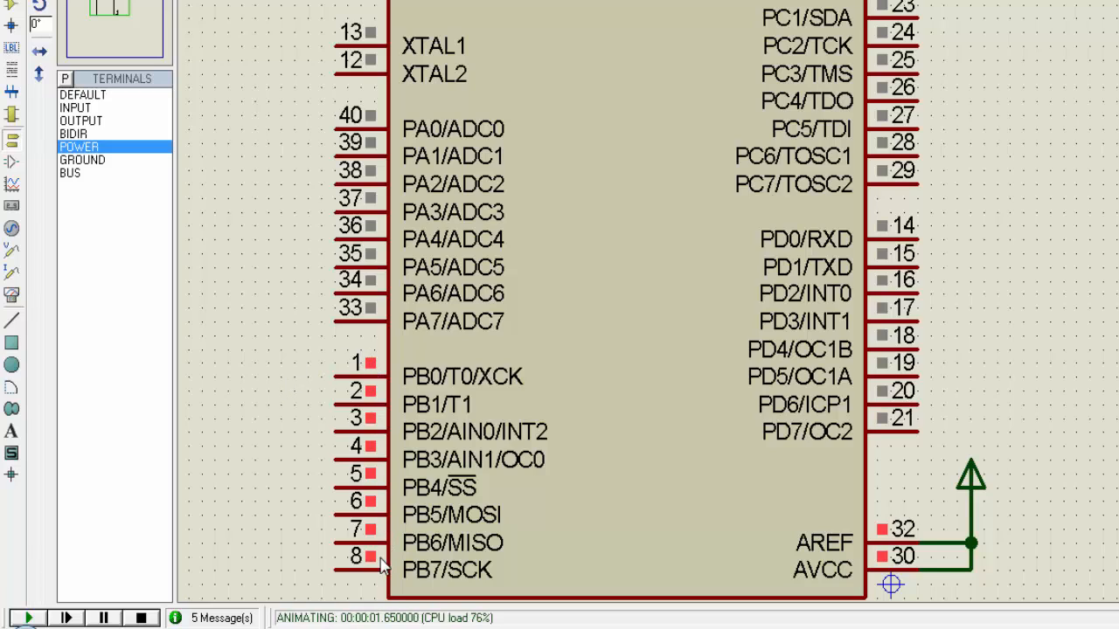
{"action": "mouse_move", "coordinate": [440, 447]}
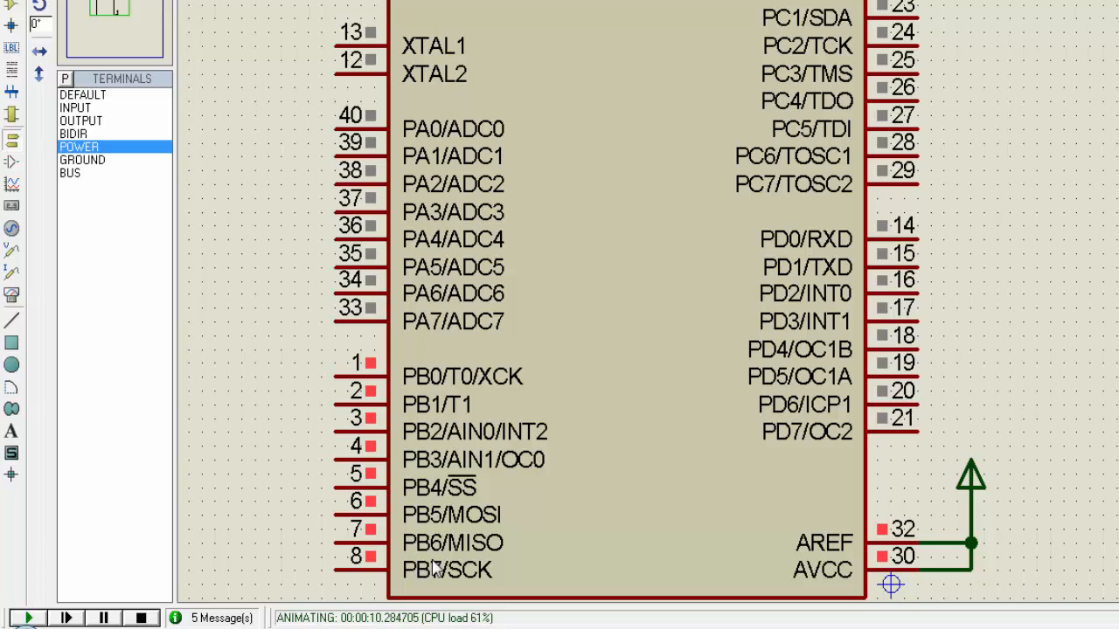
{"action": "left_click", "coordinate": [133, 619]}
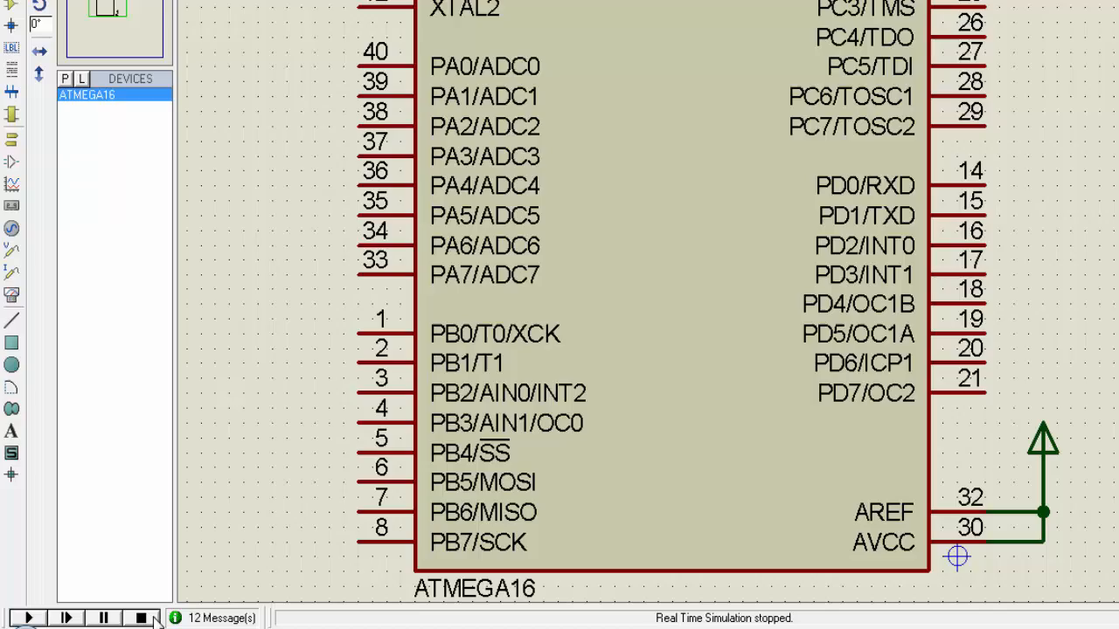
{"action": "left_click", "coordinate": [602, 510]}
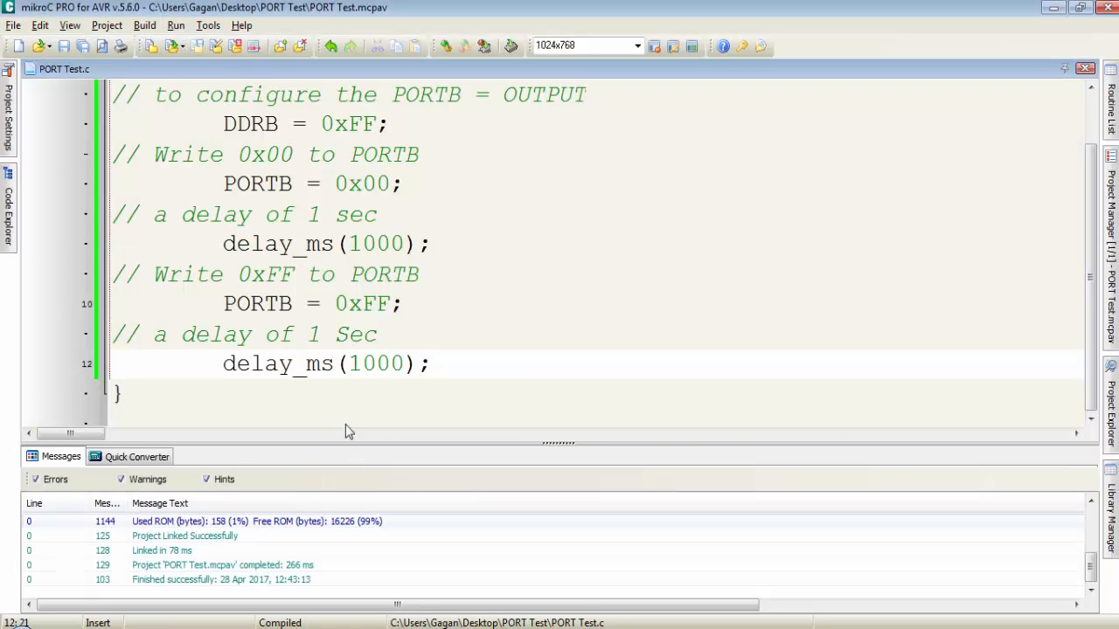
- Cut the PORTB/delay lines and wrap them in for(q=0; q<5; q++) with braces
{"action": "left_click", "coordinate": [392, 333]}
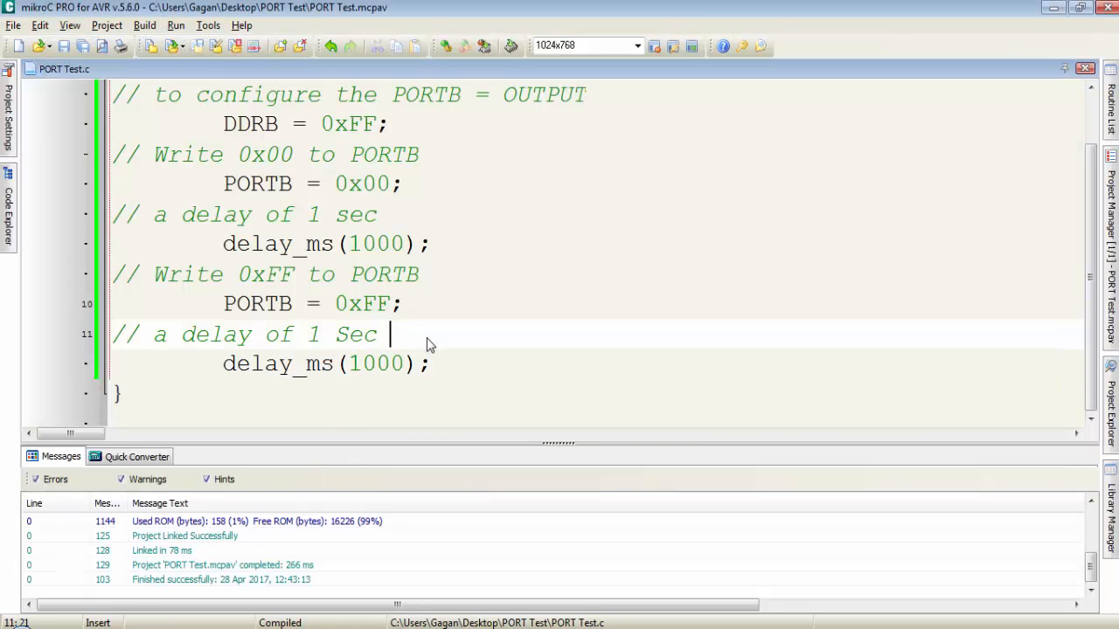
{"action": "mouse_move", "coordinate": [440, 371]}
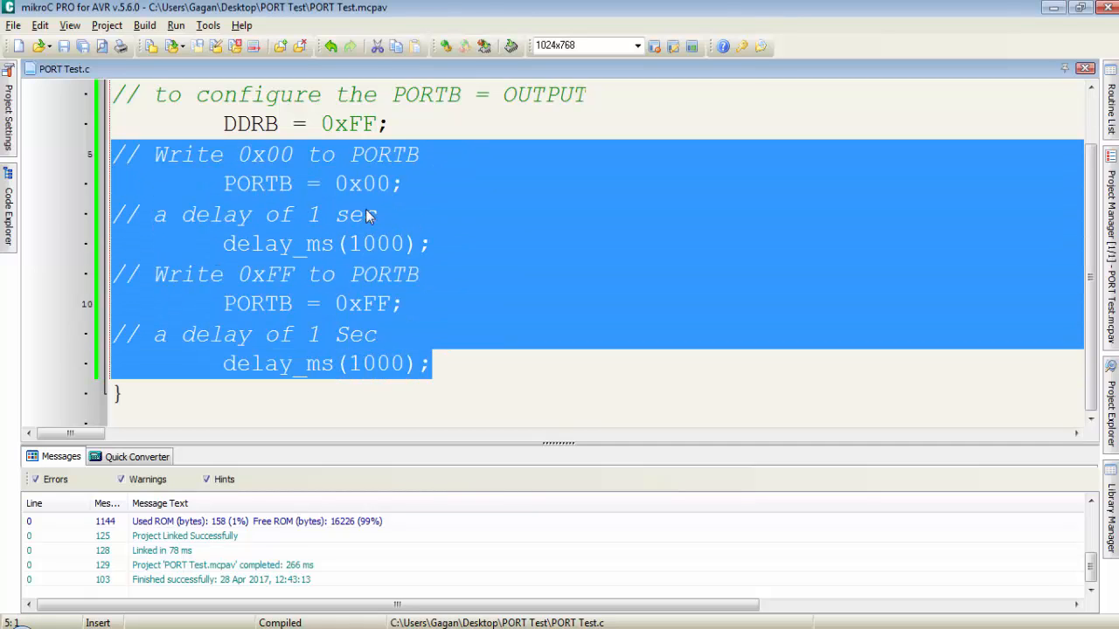
{"action": "mouse_move", "coordinate": [444, 273]}
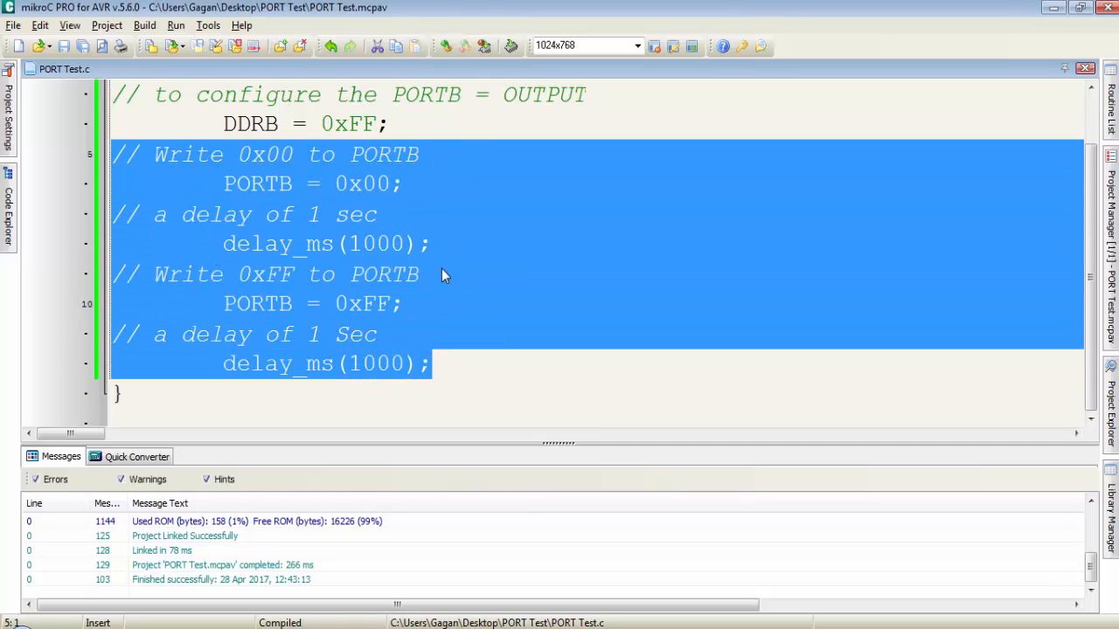
{"action": "key", "text": "Delete"}
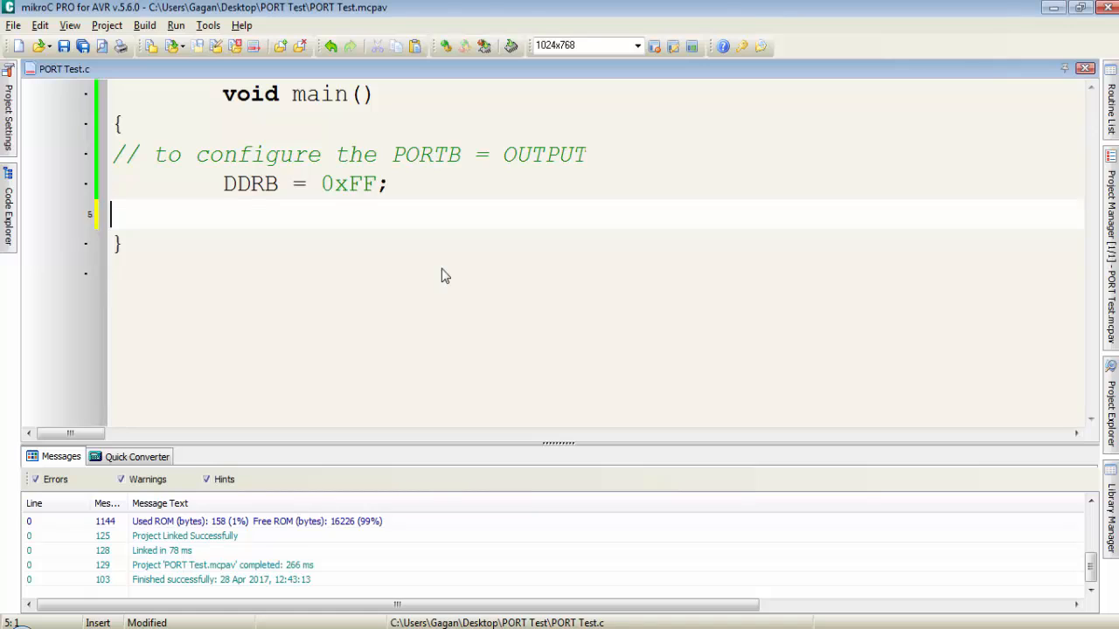
{"action": "type", "text": "for()"}
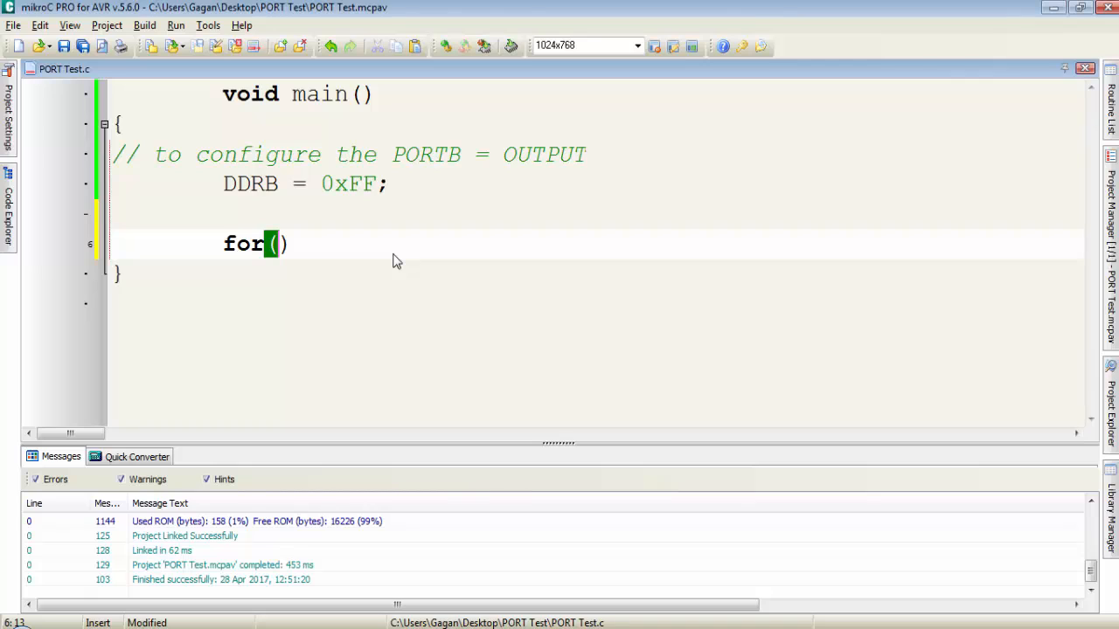
{"action": "type", "text": "q=0;"}
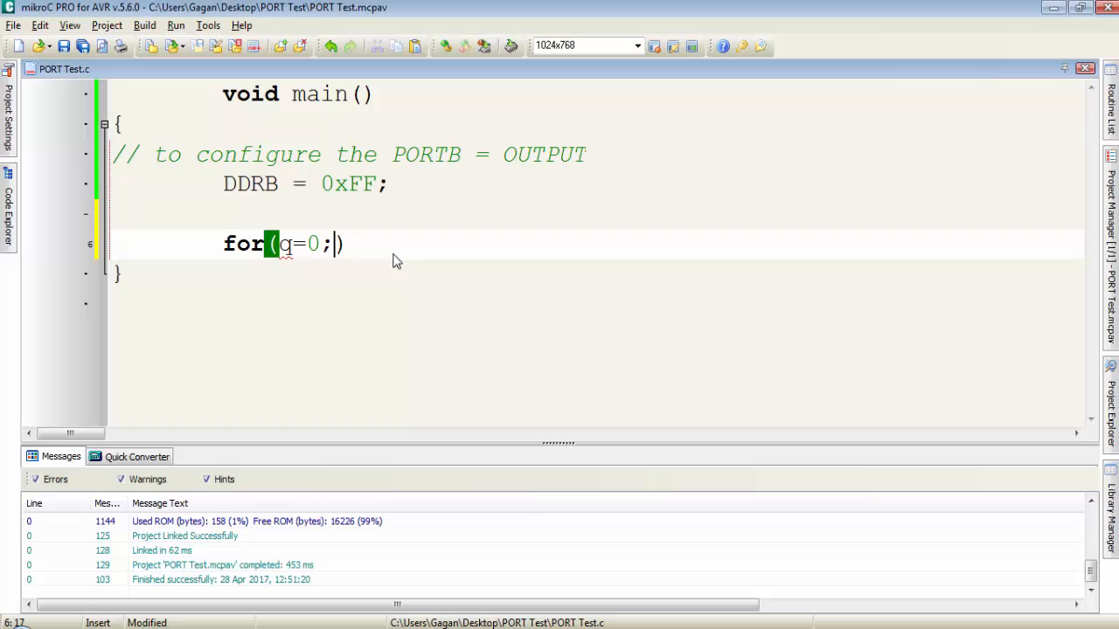
{"action": "type", "text": "q<5;"}
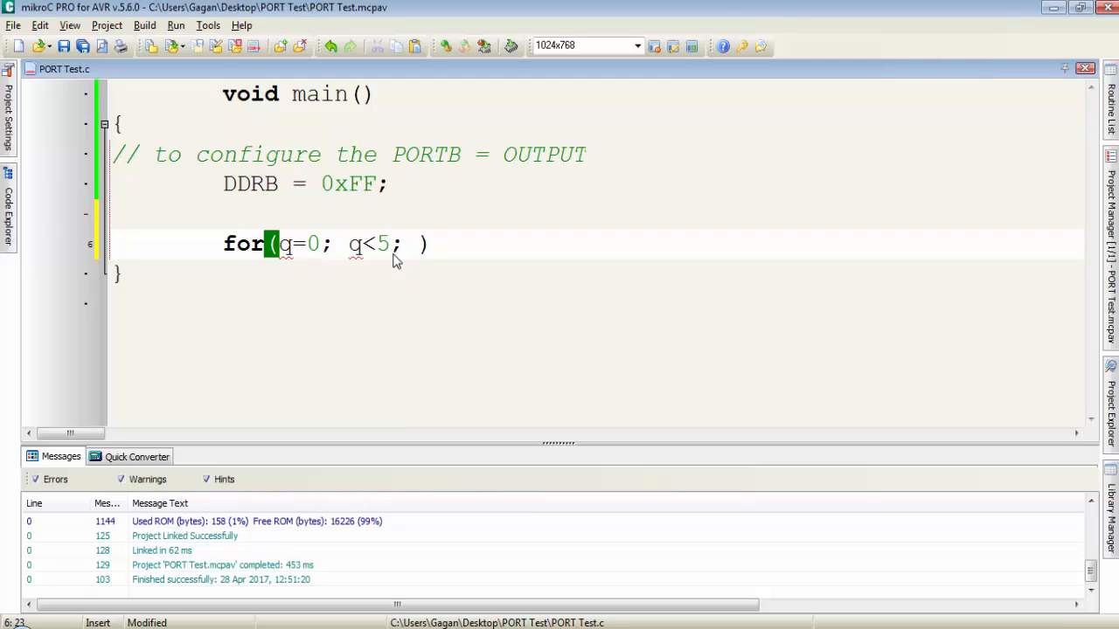
{"action": "type", "text": "q++"}
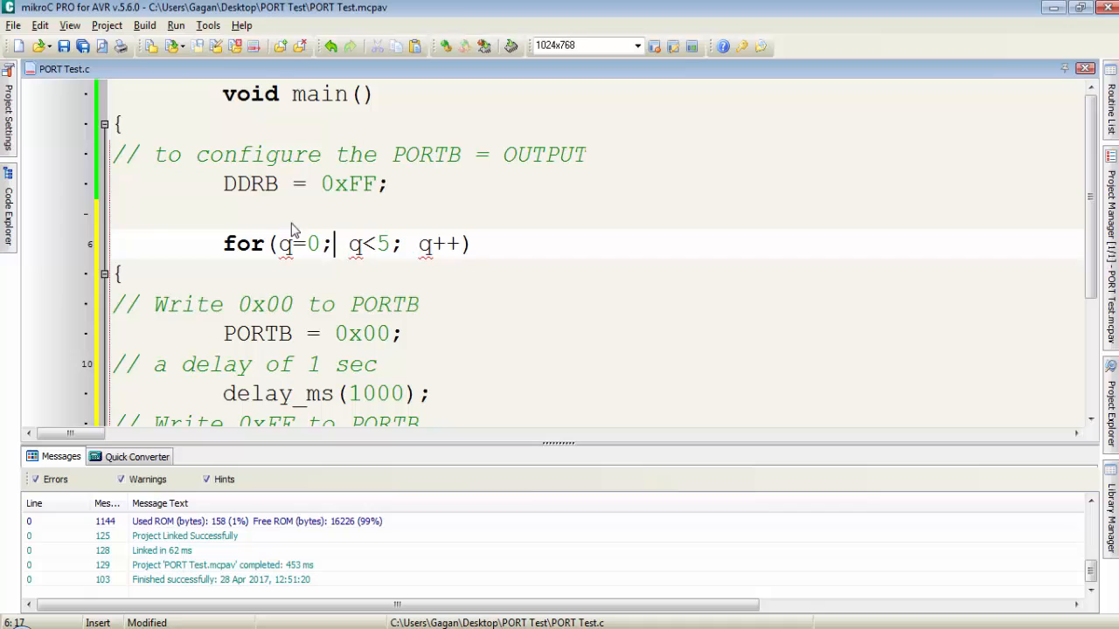
{"action": "left_click", "coordinate": [143, 25]}
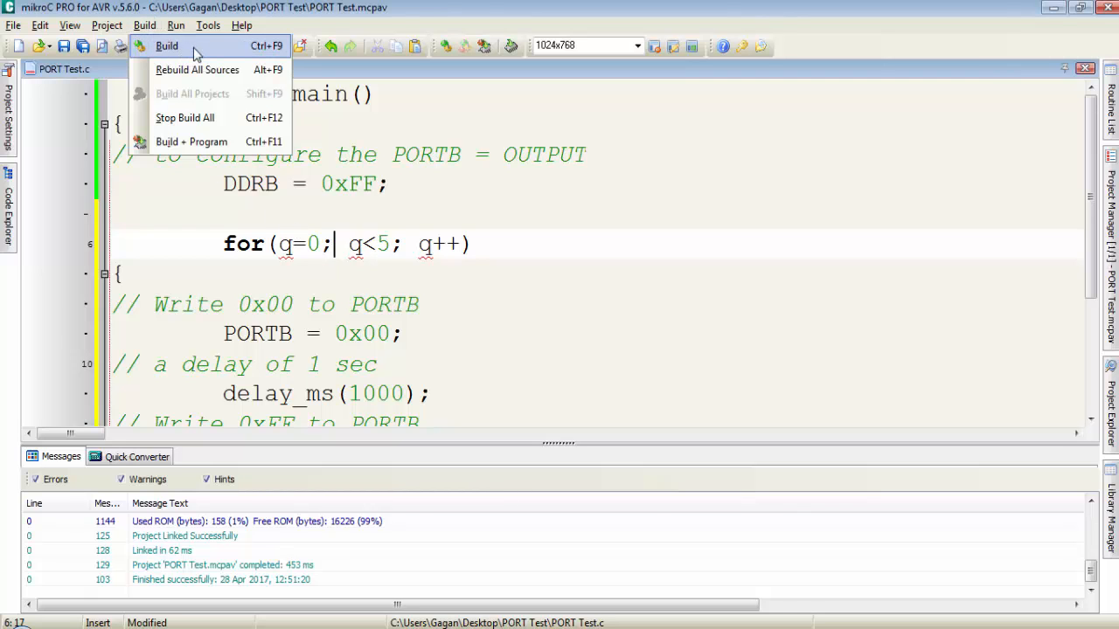
- Compile and inspect the undeclared-identifier errors for q
{"action": "left_click", "coordinate": [166, 45]}
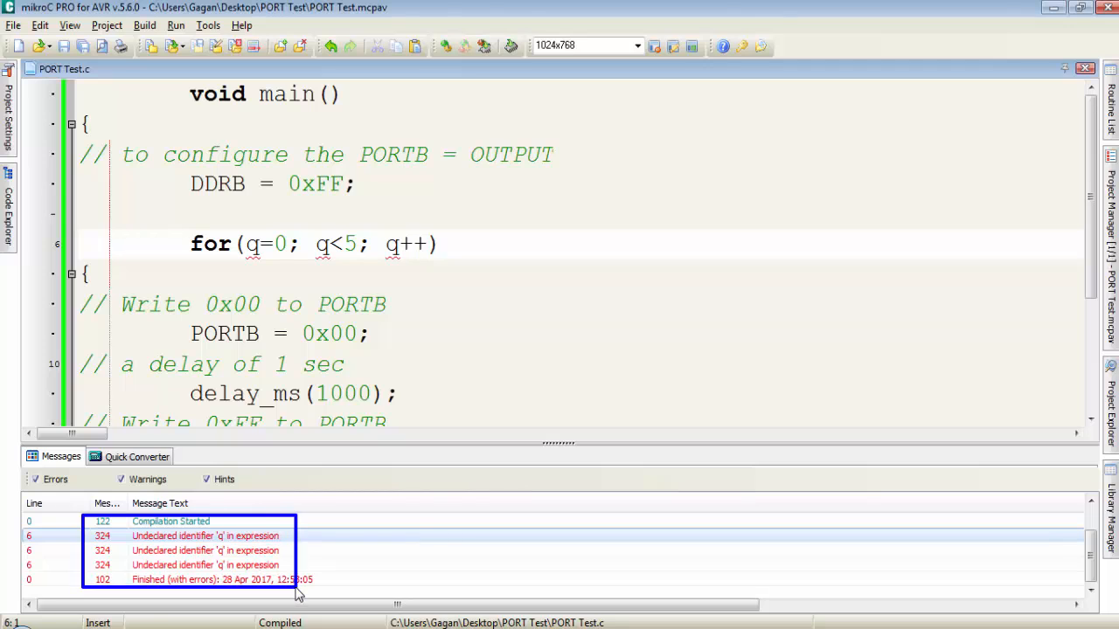
{"action": "mouse_move", "coordinate": [337, 547]}
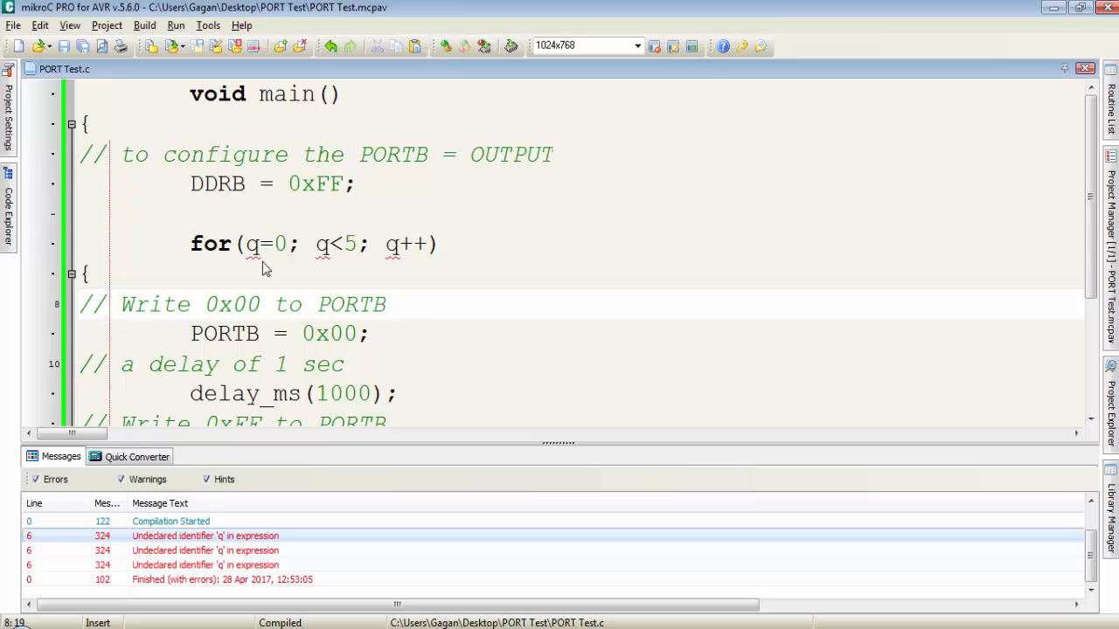
{"action": "double_click", "coordinate": [252, 244]}
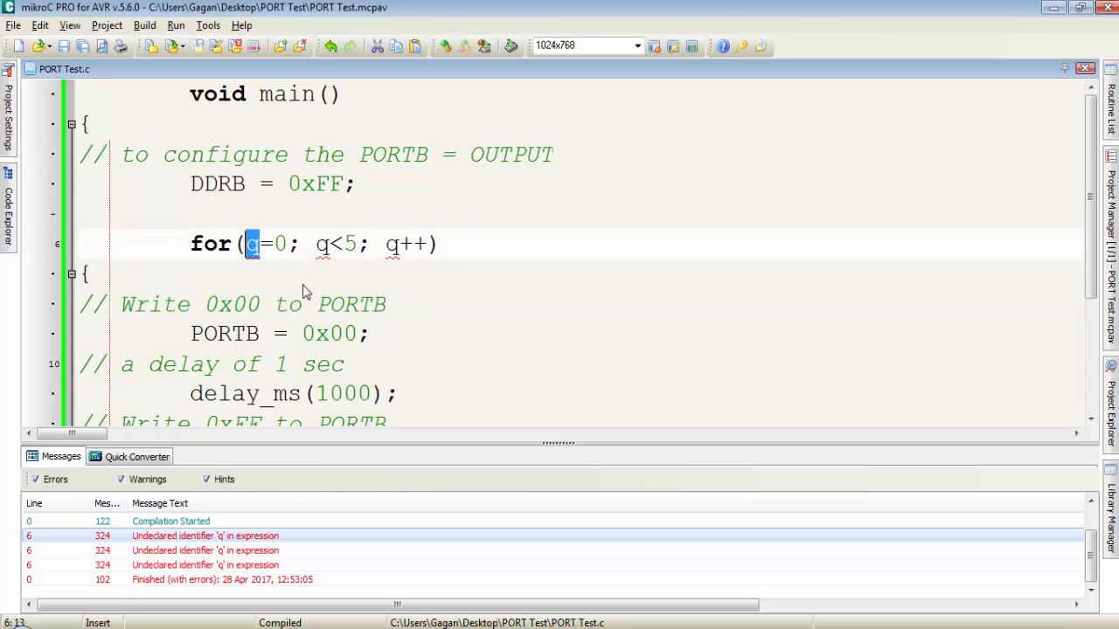
{"action": "left_click", "coordinate": [266, 273]}
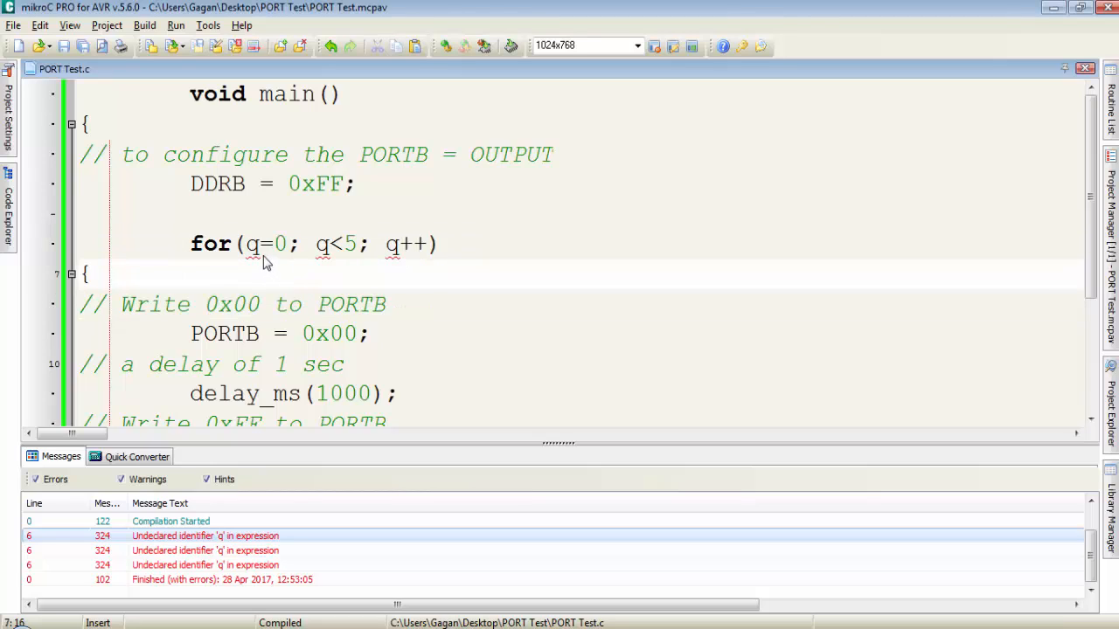
{"action": "double_click", "coordinate": [251, 245]}
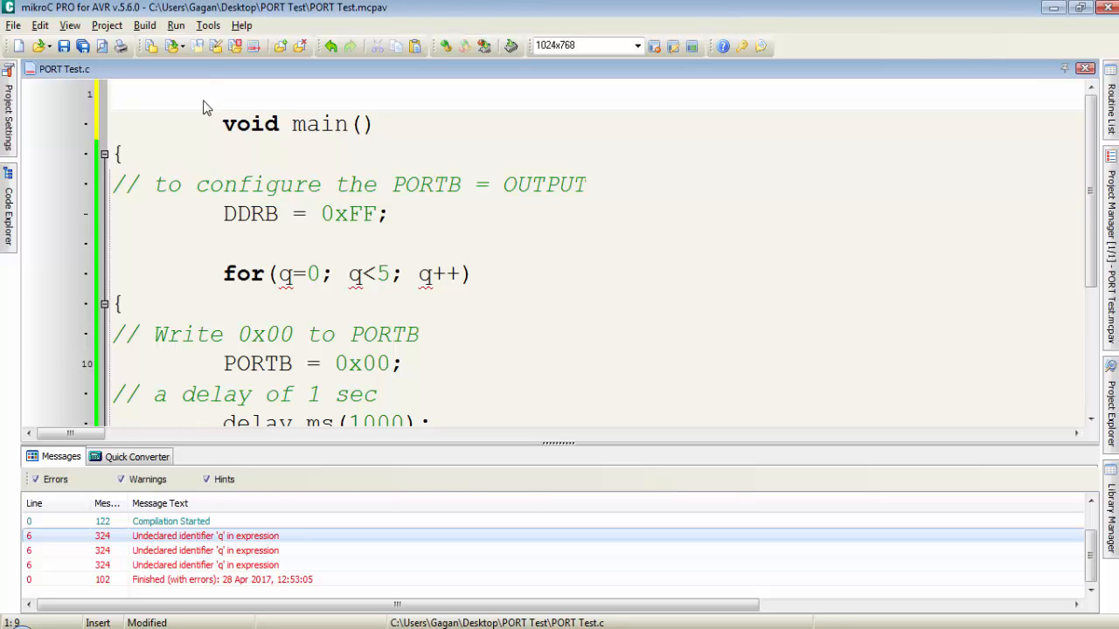
- Declare char q; above main() and rebuild the project successfully
{"action": "type", "text": "char"}
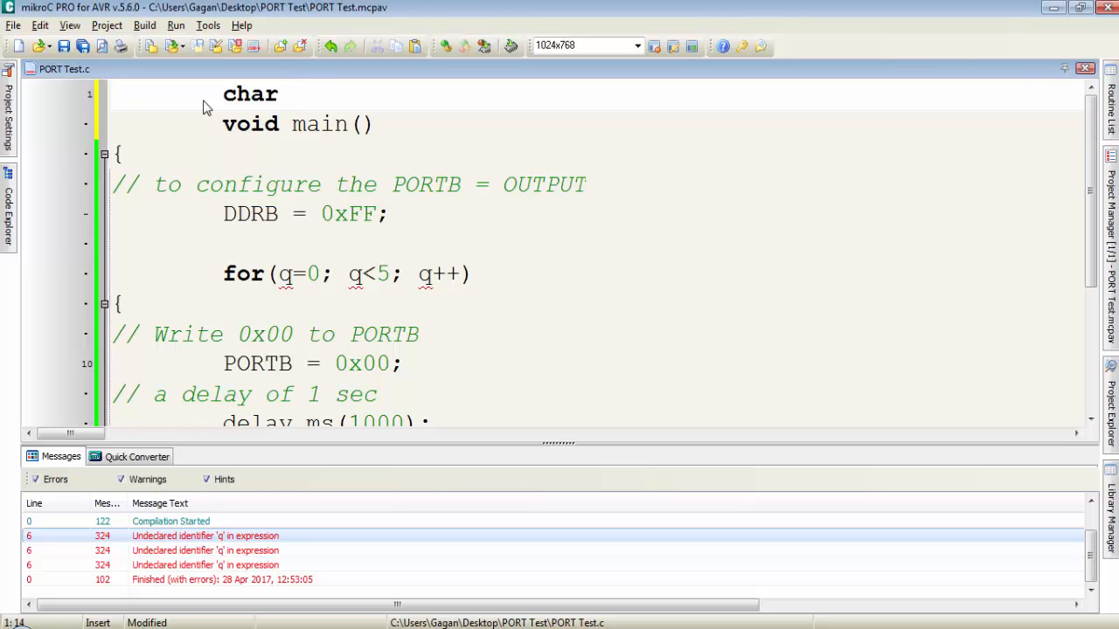
{"action": "type", "text": "q;"}
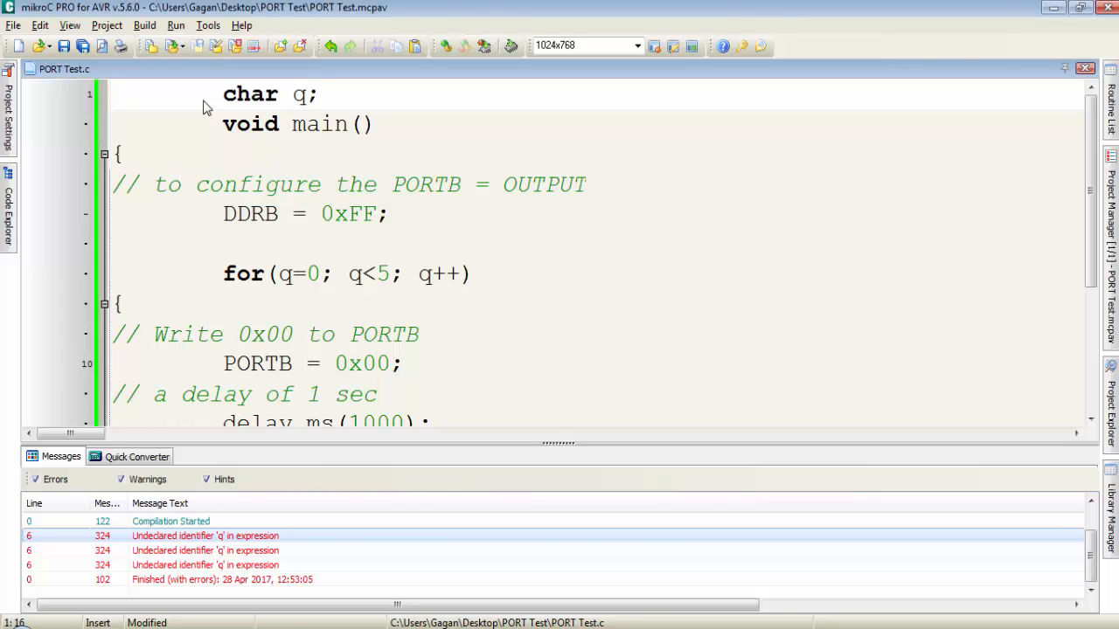
{"action": "left_click", "coordinate": [143, 25]}
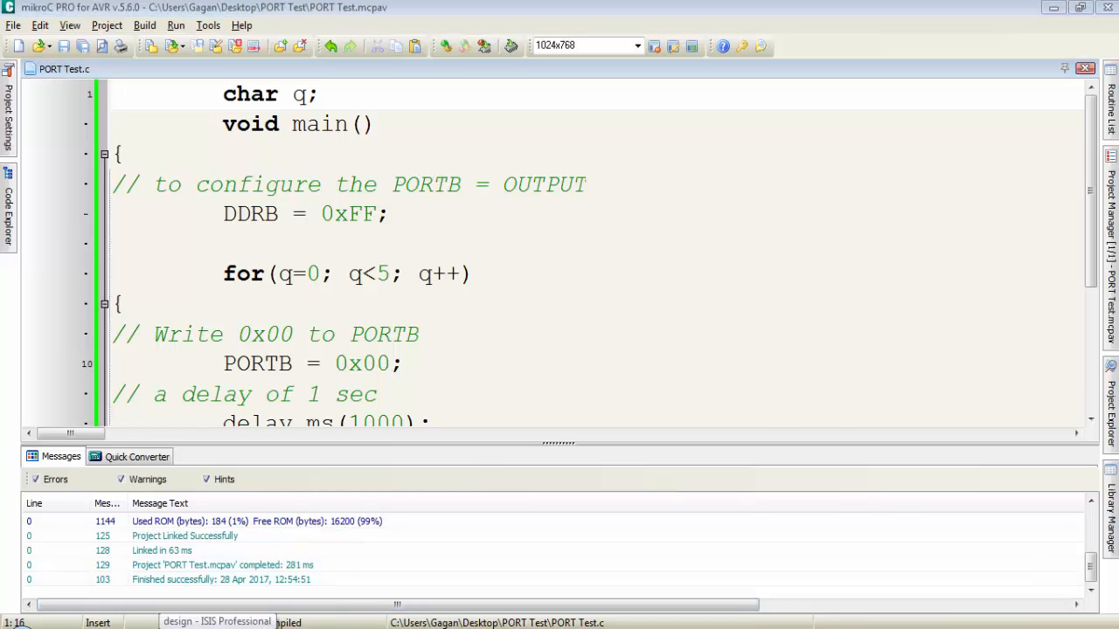
- Run the ATmega16 simulation in Proteus ISIS with the new program, then return to the mikroC source
{"action": "left_click", "coordinate": [216, 622]}
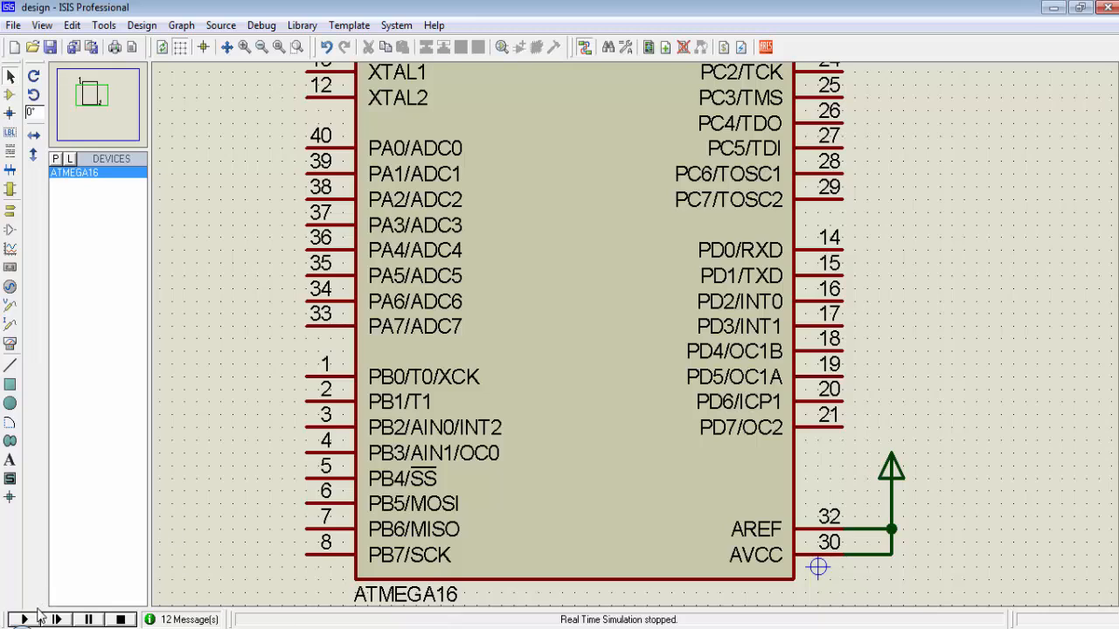
{"action": "left_click", "coordinate": [12, 619]}
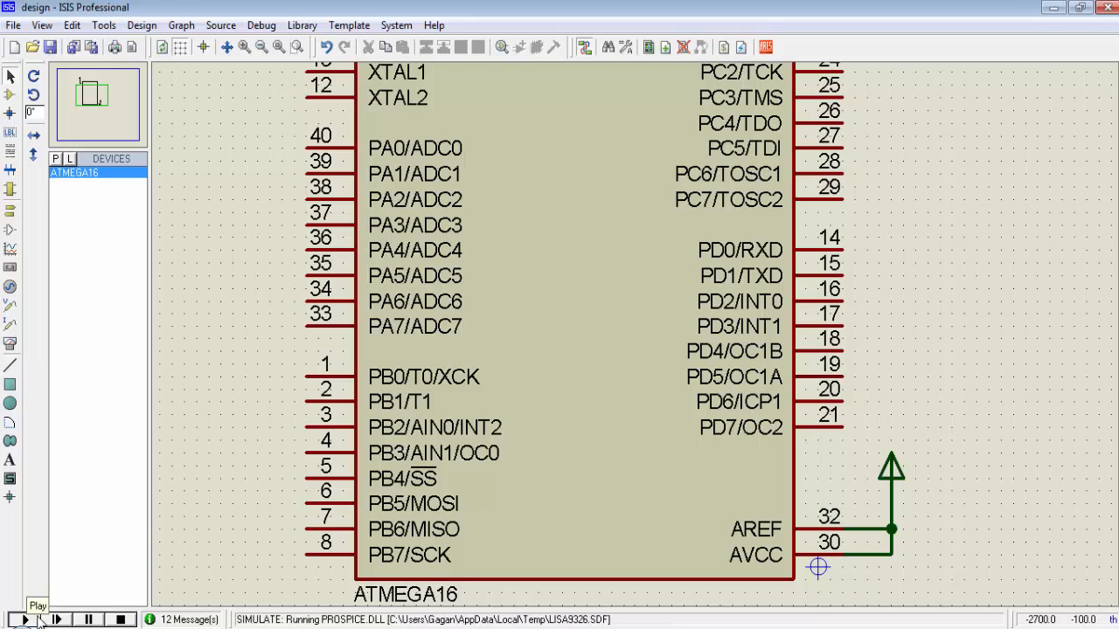
{"action": "left_click", "coordinate": [11, 618]}
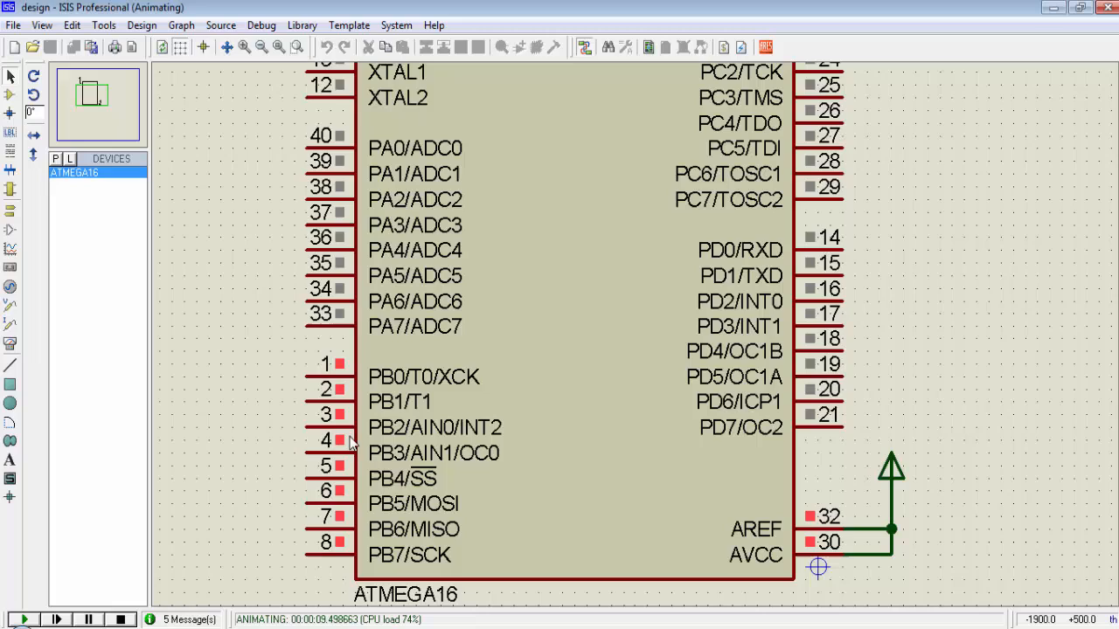
{"action": "mouse_move", "coordinate": [323, 409]}
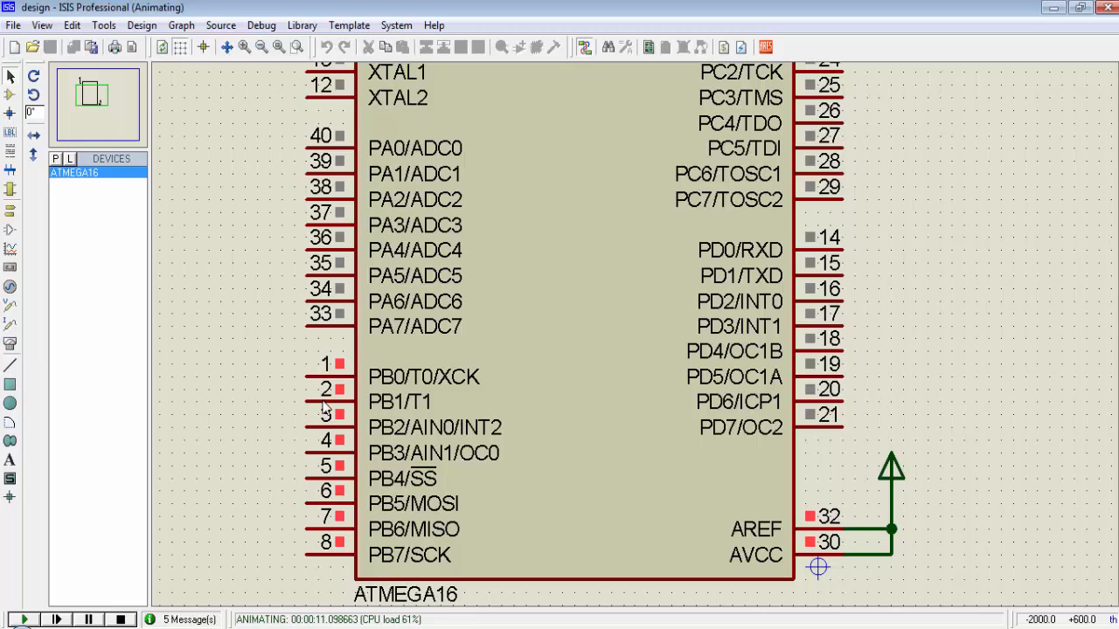
{"action": "mouse_move", "coordinate": [568, 393]}
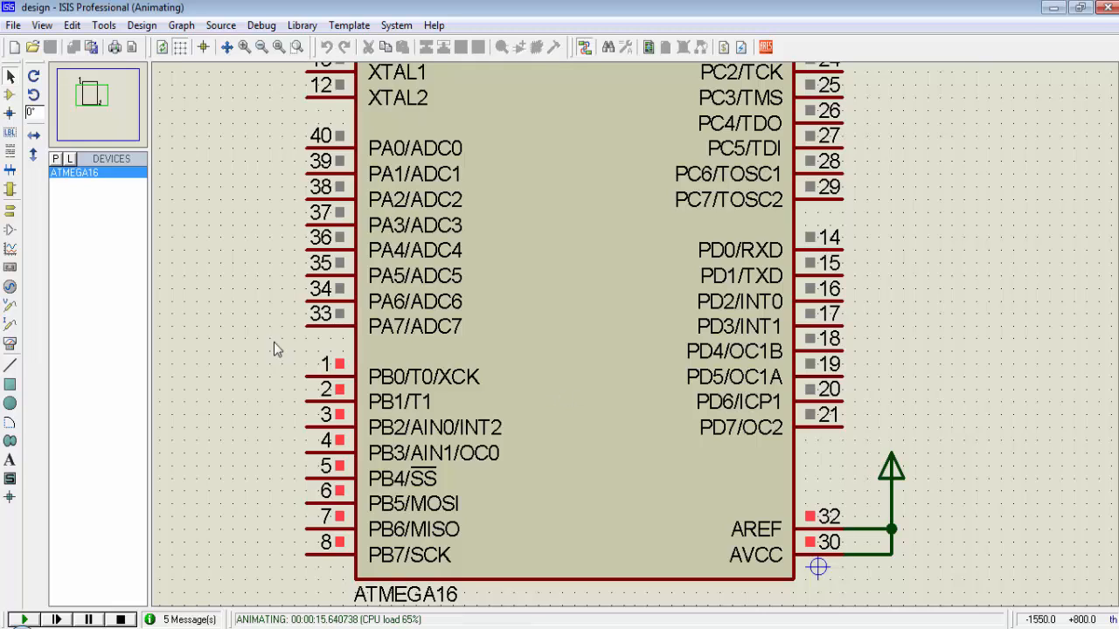
{"action": "left_click_drag", "start_coordinate": [271, 341], "coordinate": [535, 574]}
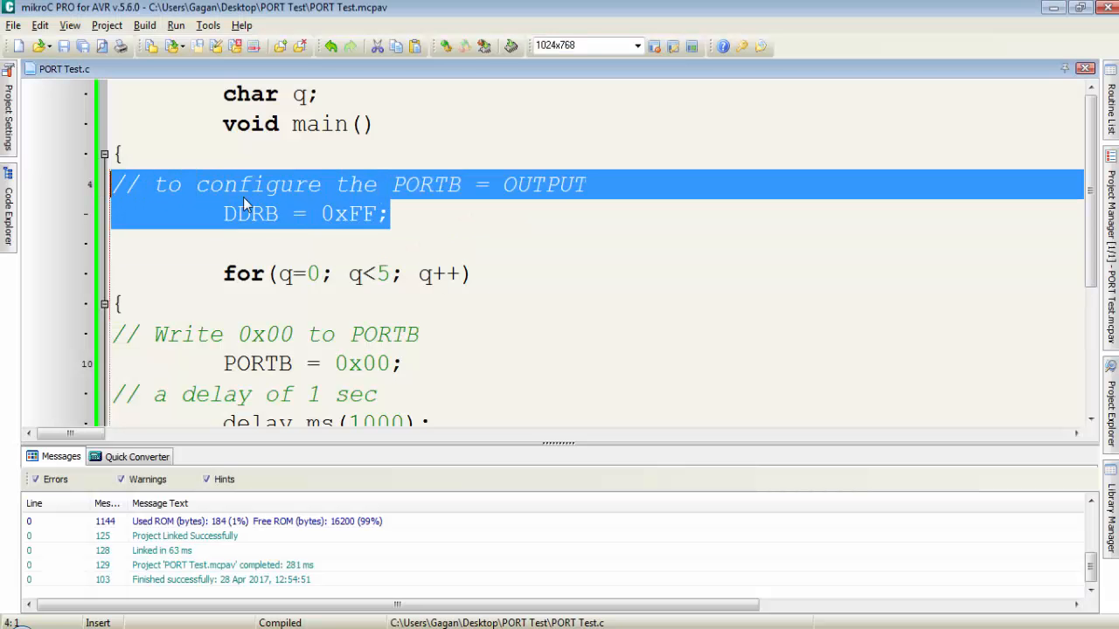
- Change the second delay to delay_ms(500) and add delay_us(1000); before the loop's closing brace
{"action": "scroll", "scroll_direction": "down", "scroll_amount": 3}
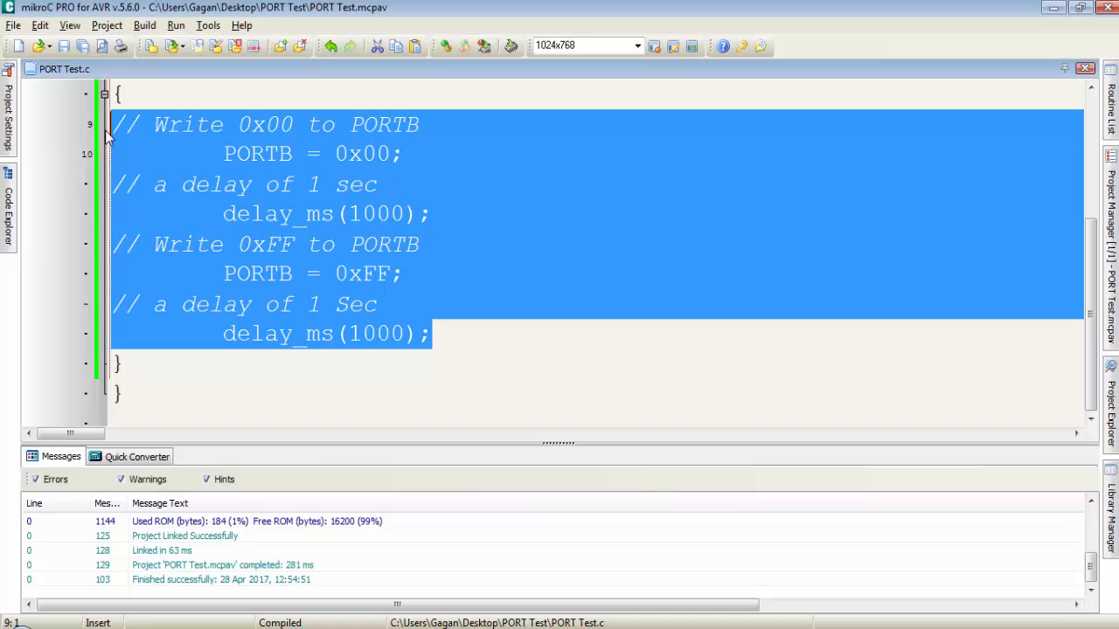
{"action": "mouse_move", "coordinate": [216, 266]}
{"action": "type", "text": "5"}
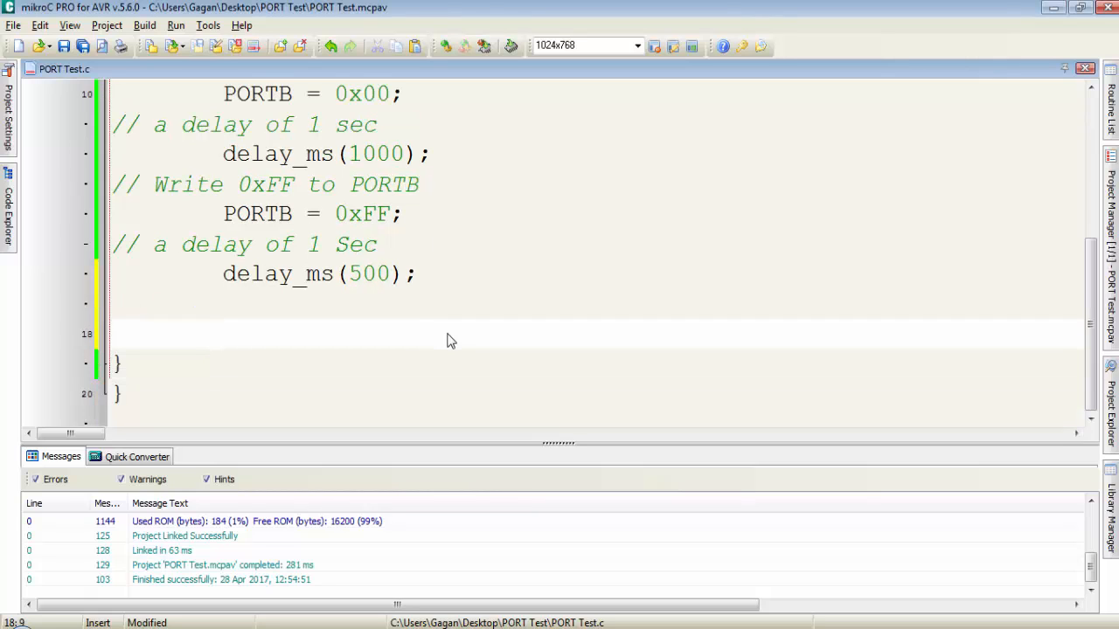
{"action": "type", "text": "delay"}
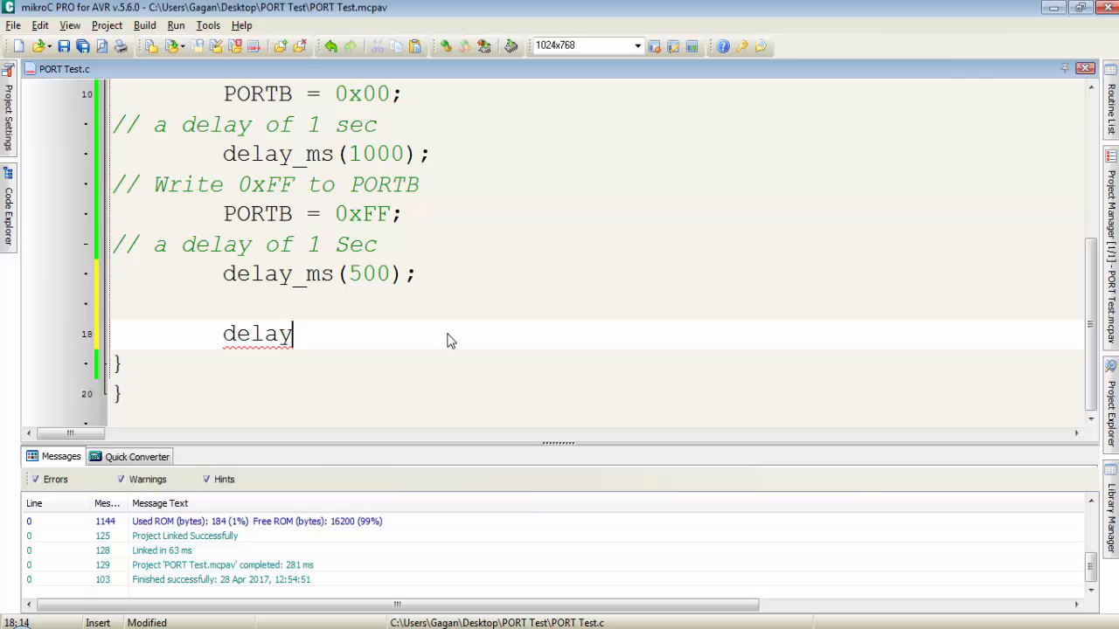
{"action": "type", "text": "_us();"}
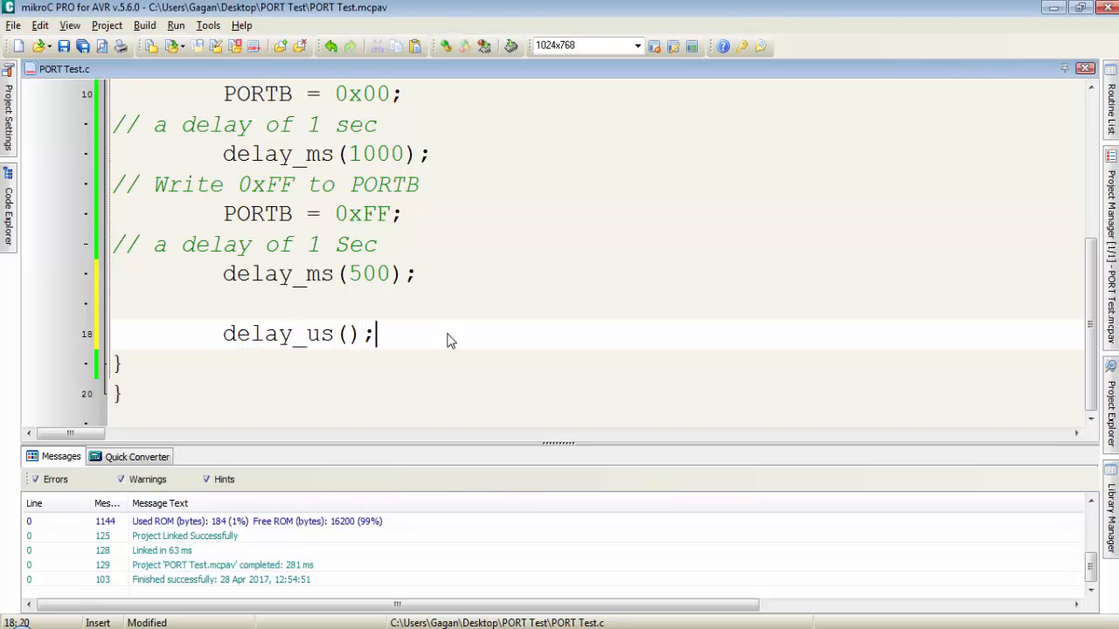
{"action": "type", "text": "100"}
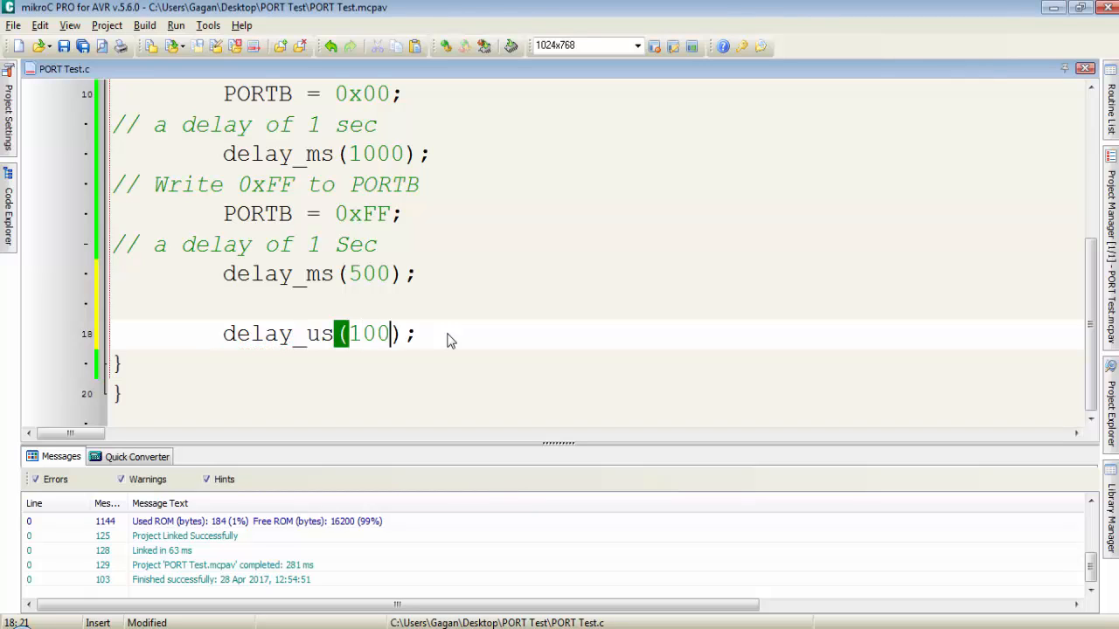
{"action": "type", "text": "0"}
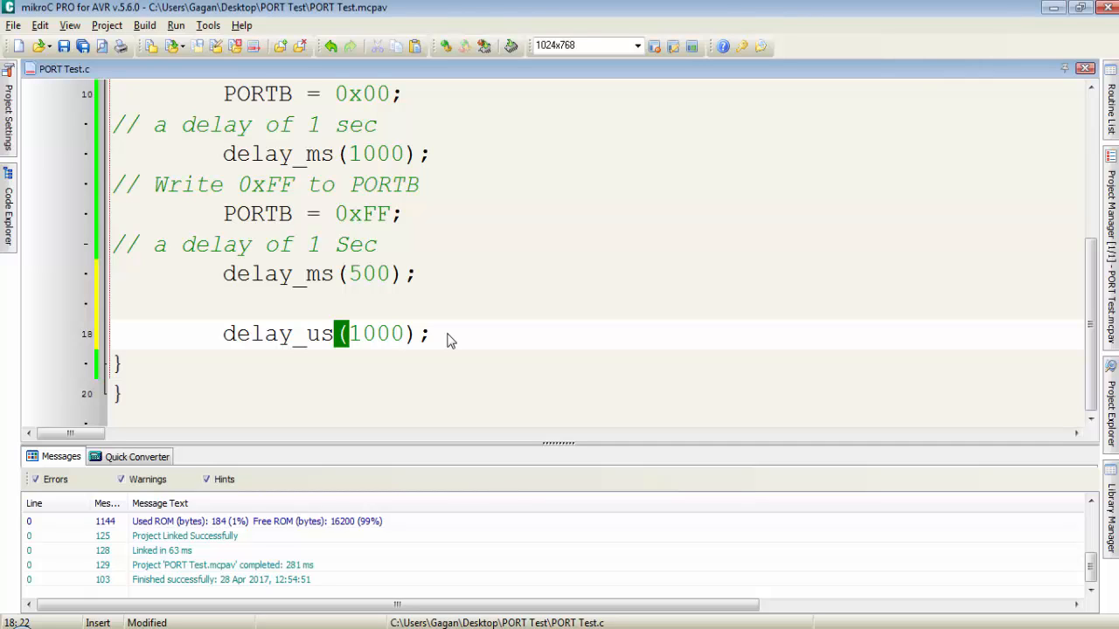
{"action": "double_click", "coordinate": [278, 272]}
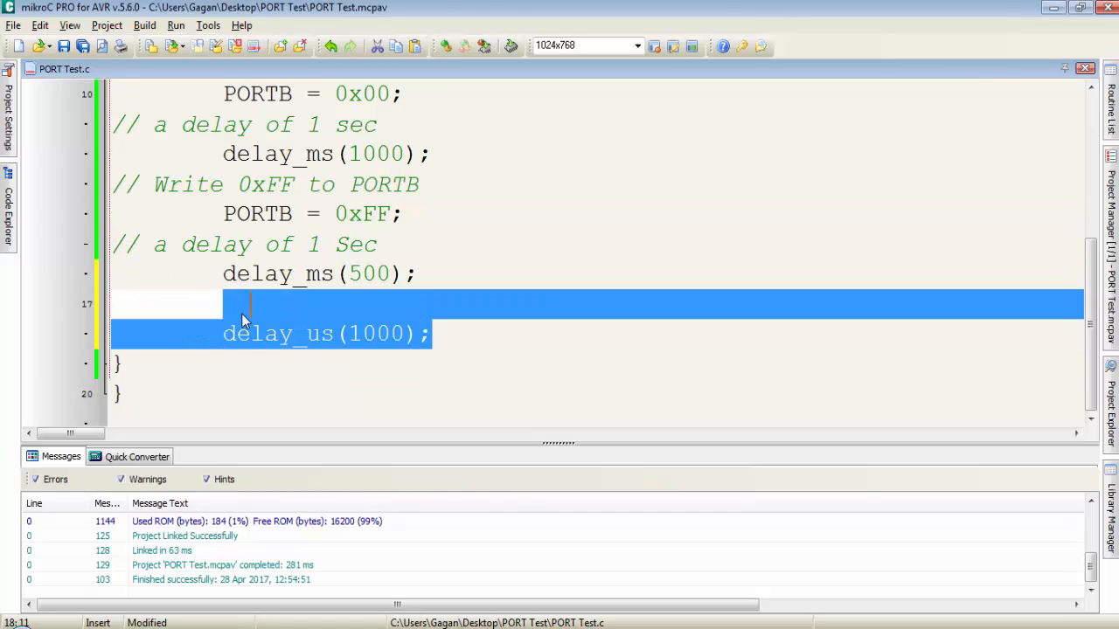
{"action": "scroll", "scroll_direction": "up", "scroll_amount": 3}
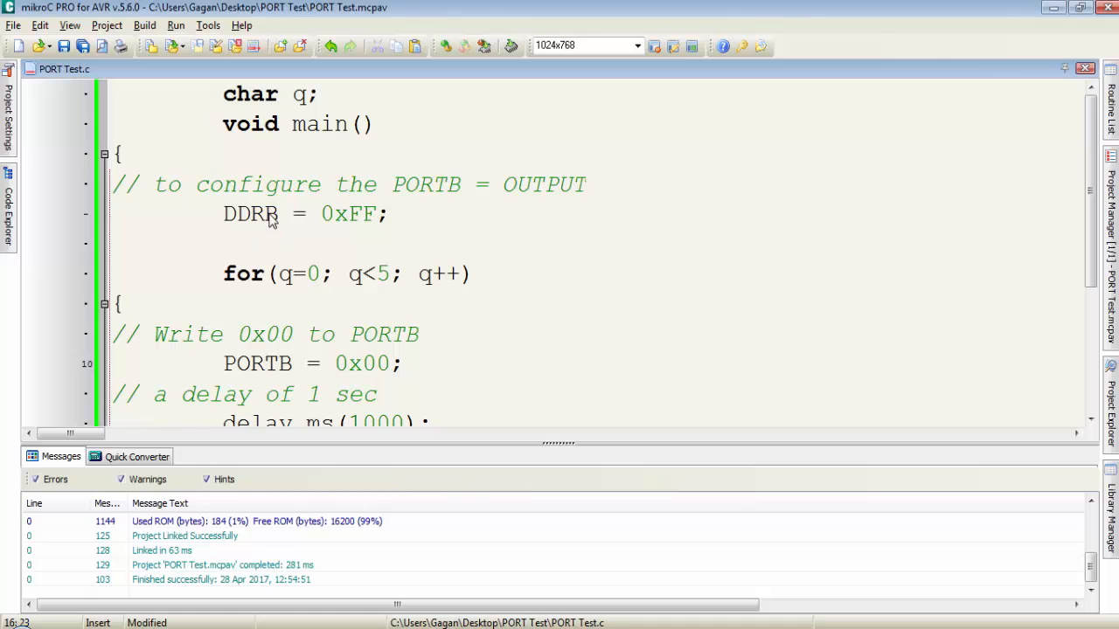
{"action": "double_click", "coordinate": [273, 214]}
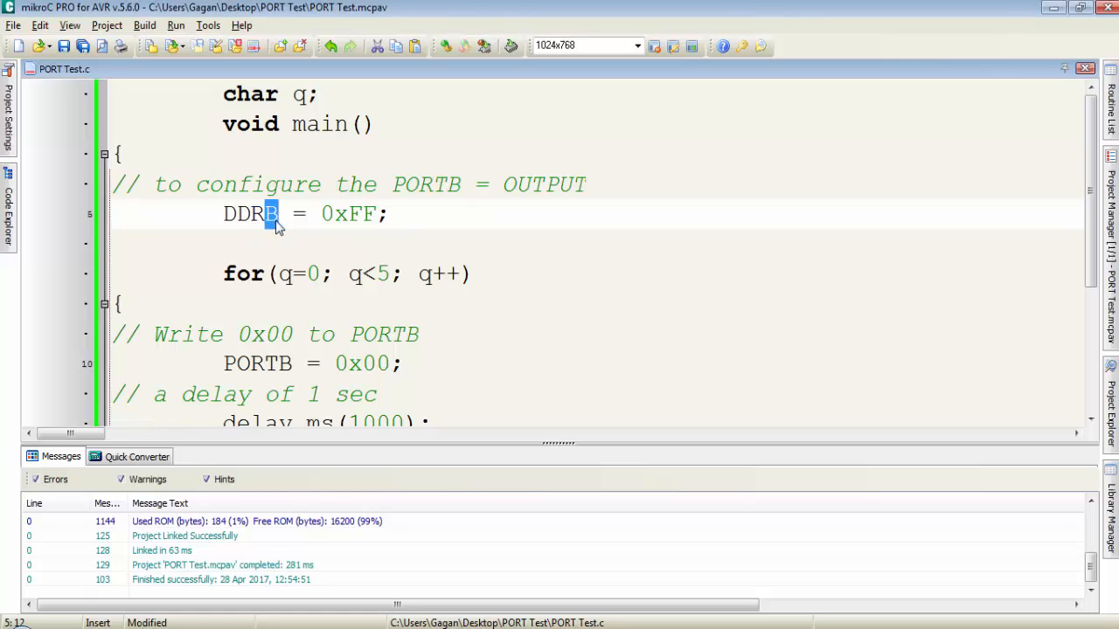
{"action": "mouse_move", "coordinate": [301, 245]}
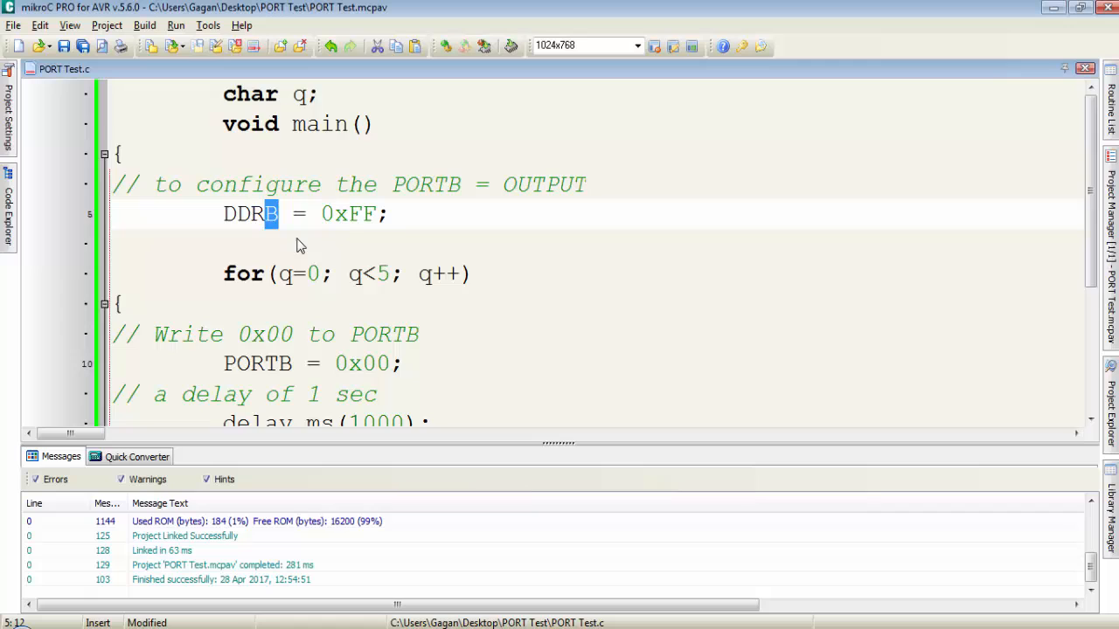
{"action": "scroll", "scroll_direction": "down", "scroll_amount": 3}
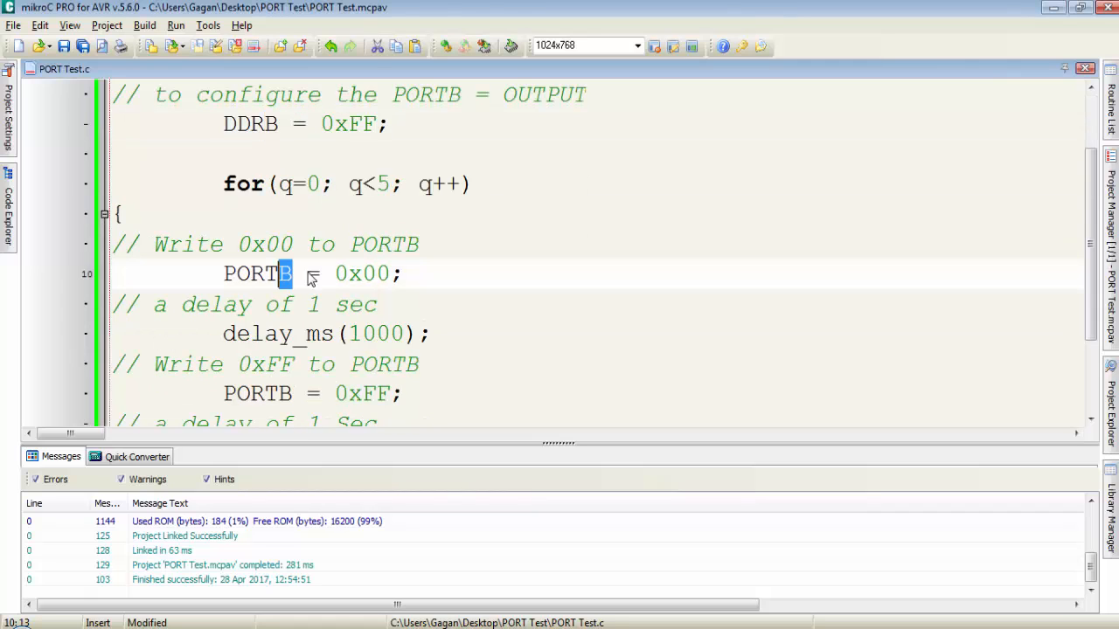
{"action": "left_click", "coordinate": [496, 304]}
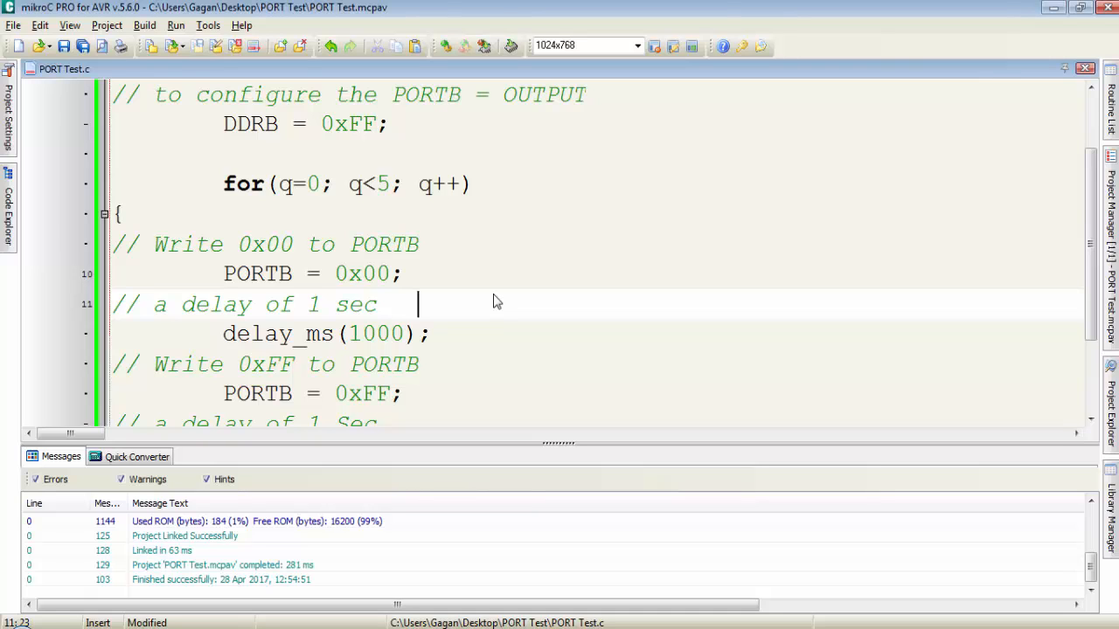
{"action": "mouse_move", "coordinate": [601, 399]}
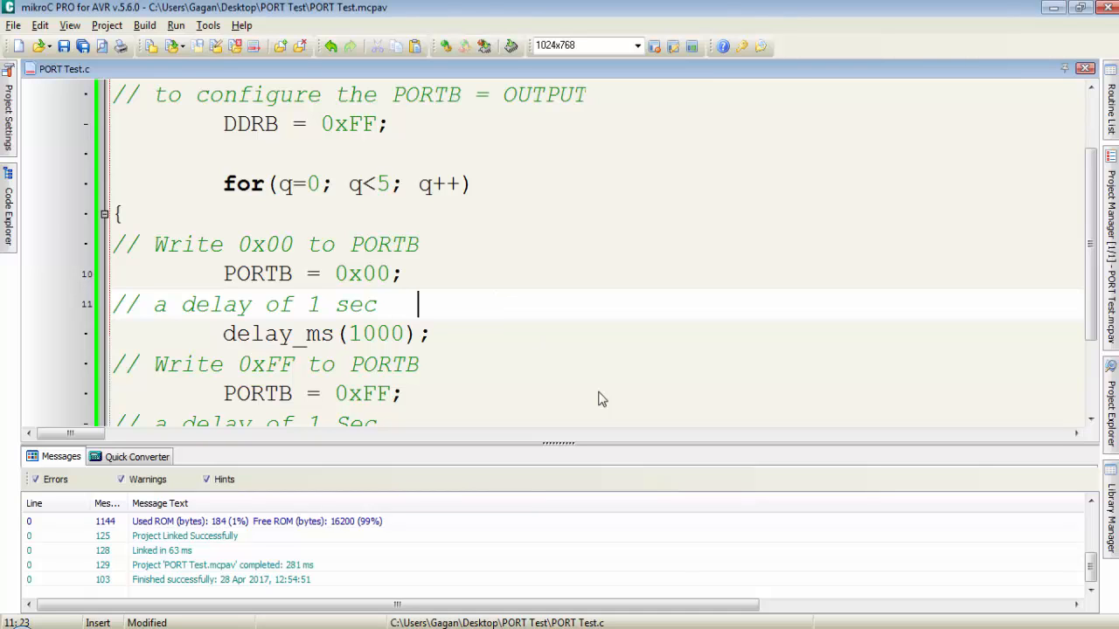